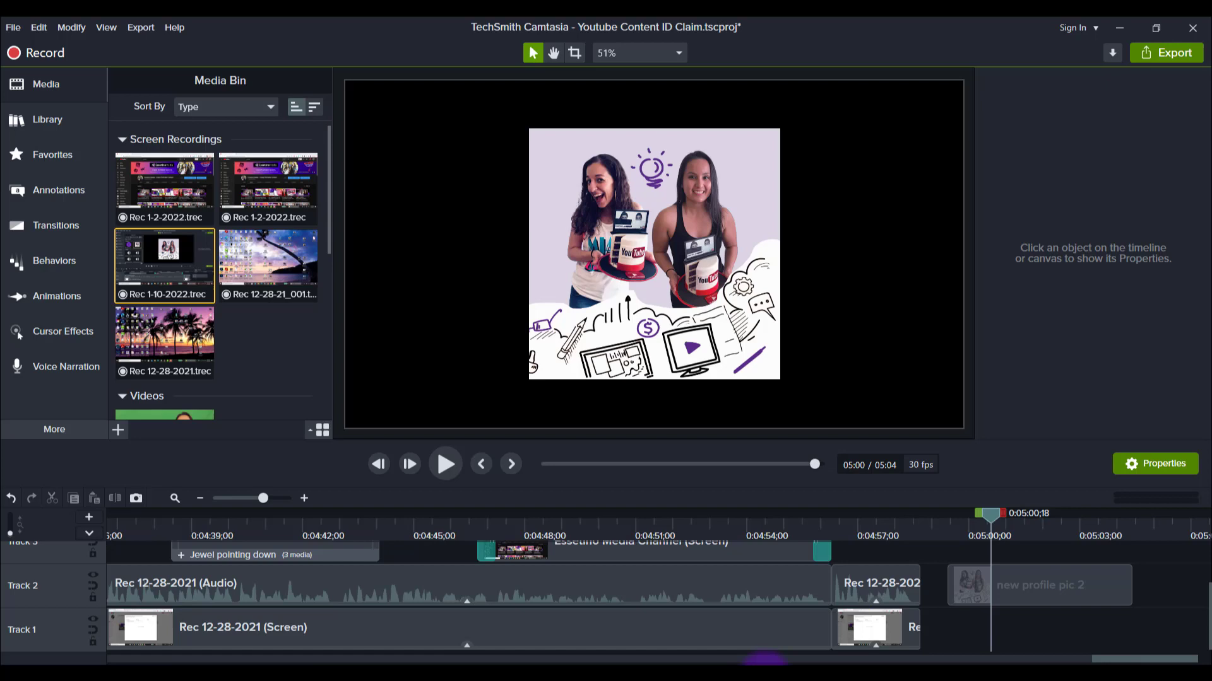
mouse_move(717, 197)
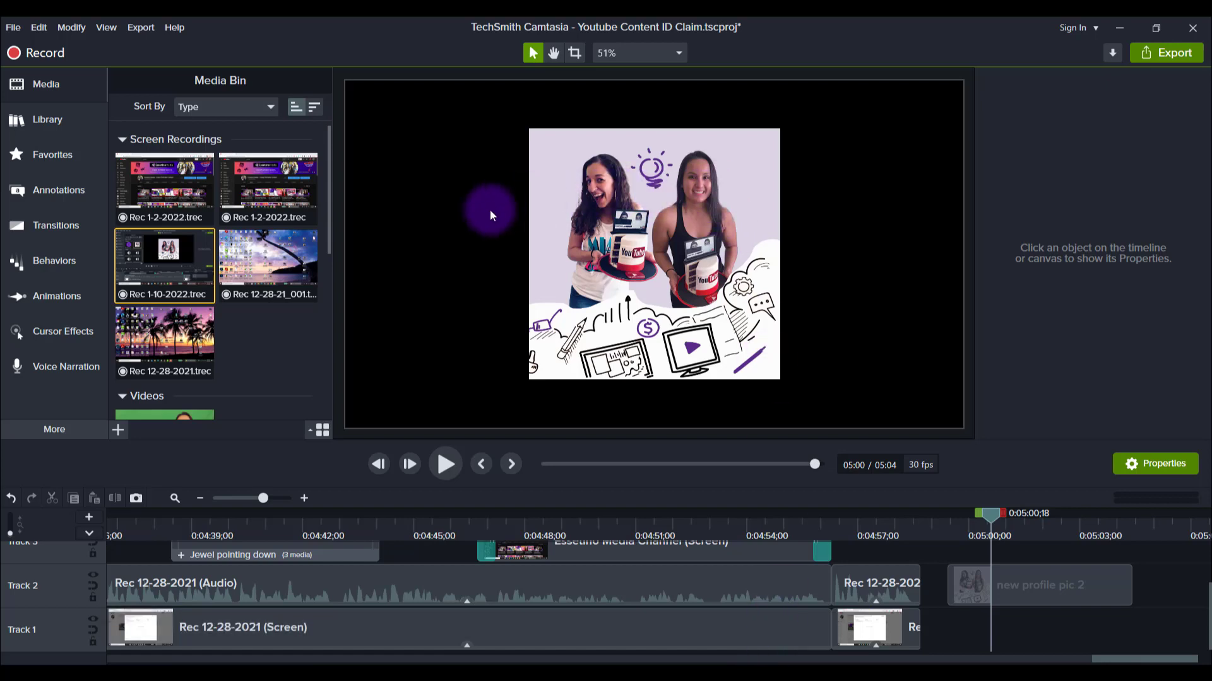
mouse_move(798, 134)
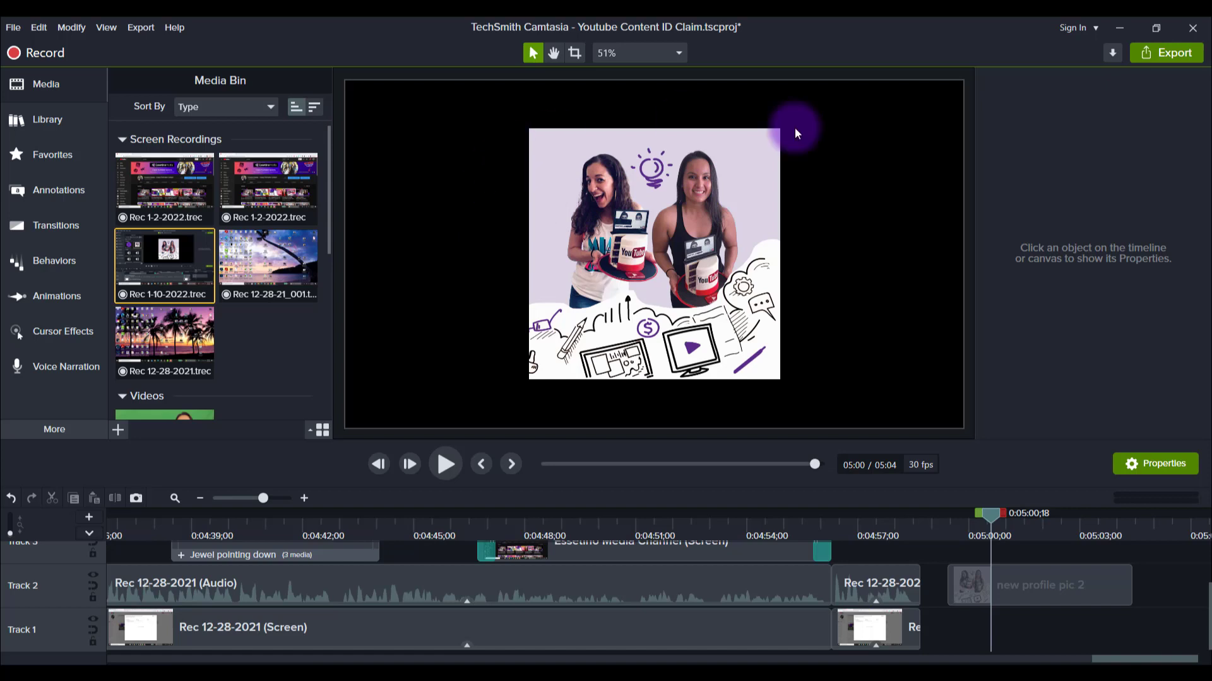
mouse_move(633, 197)
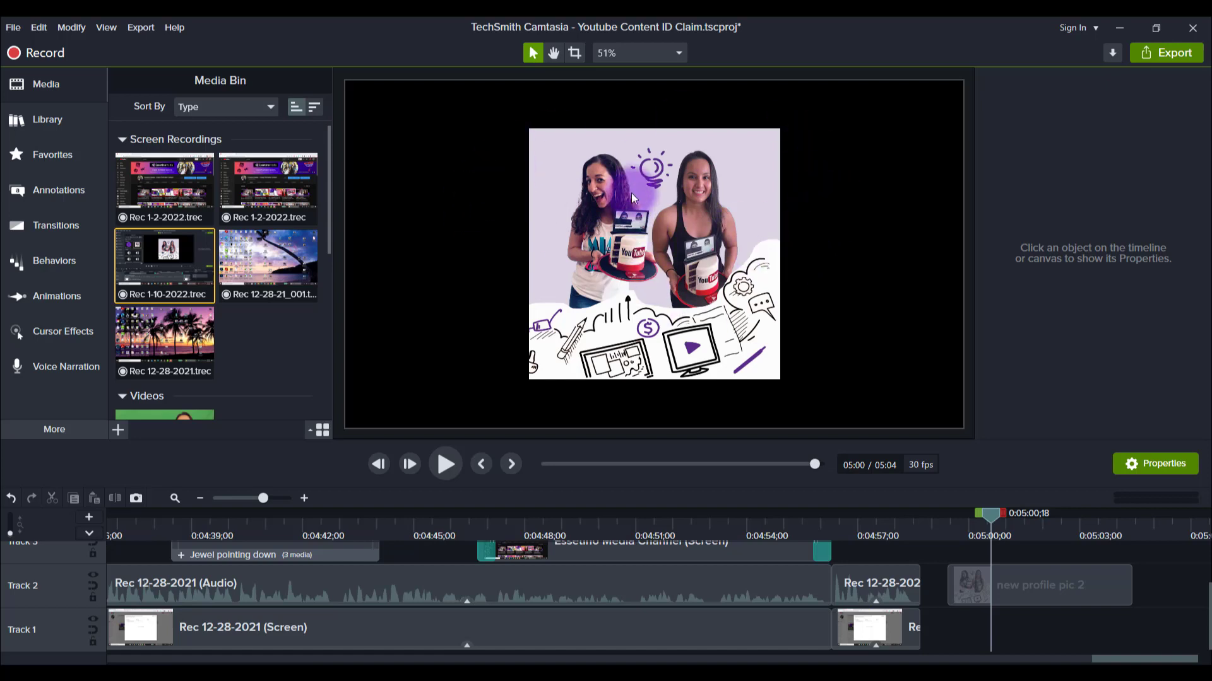
mouse_move(785, 235)
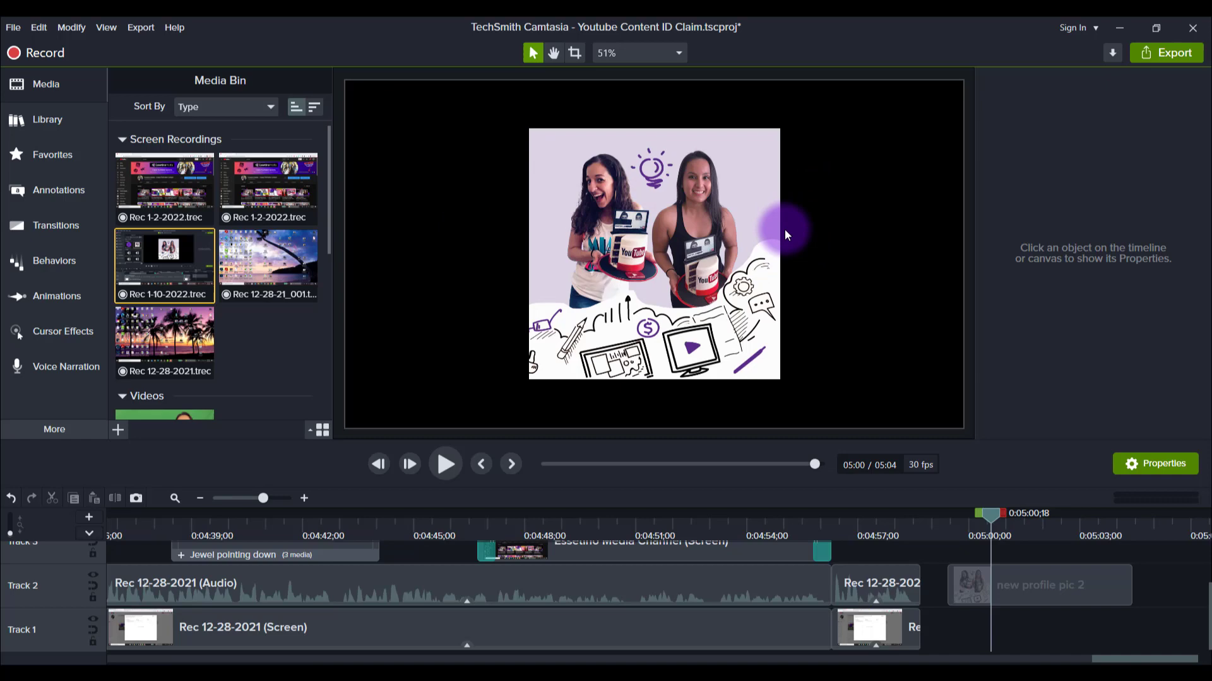
mouse_move(727, 259)
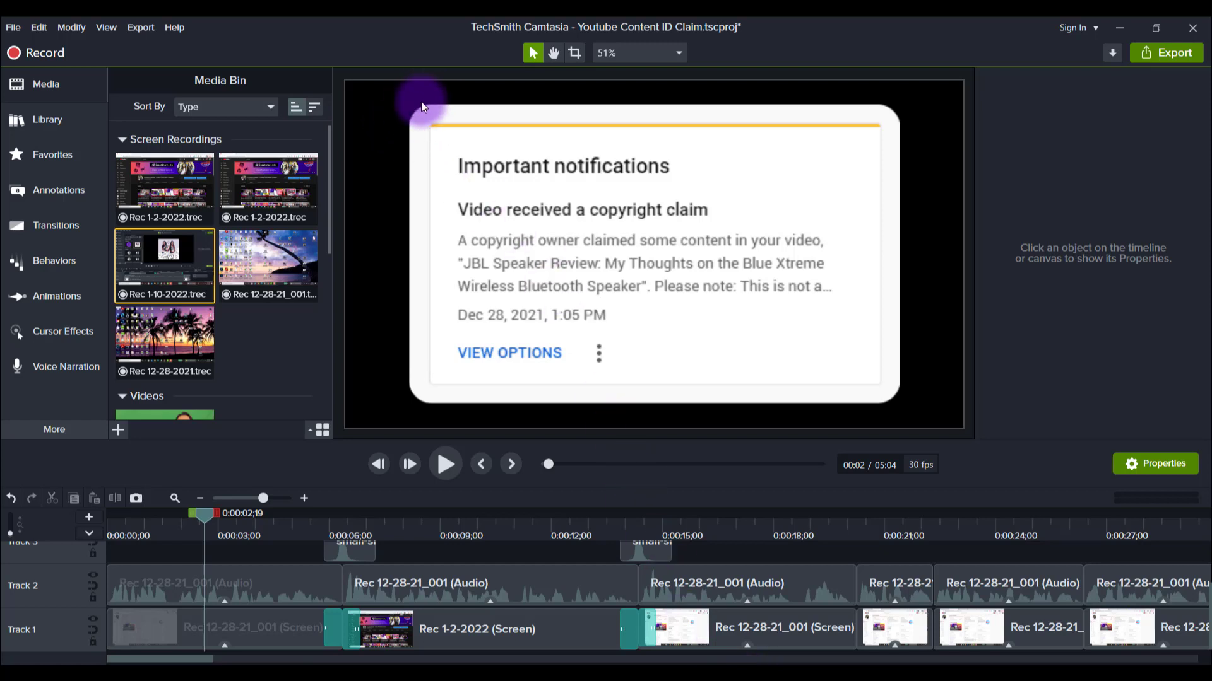
mouse_move(875, 135)
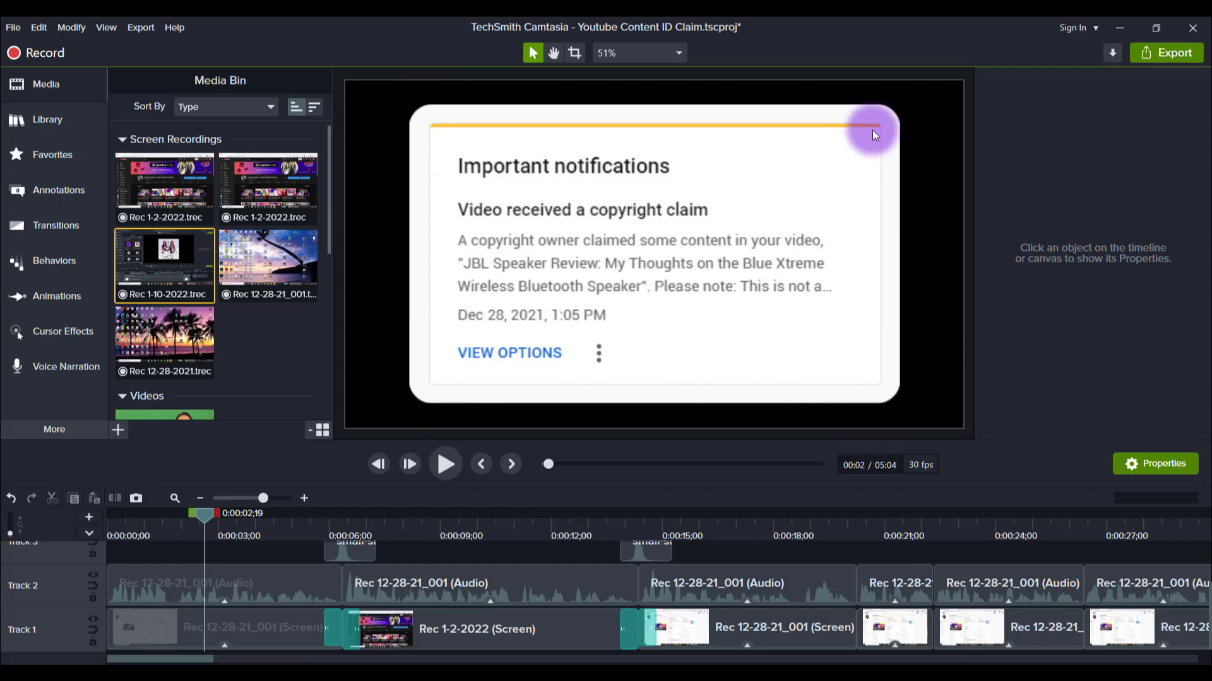
mouse_move(197, 627)
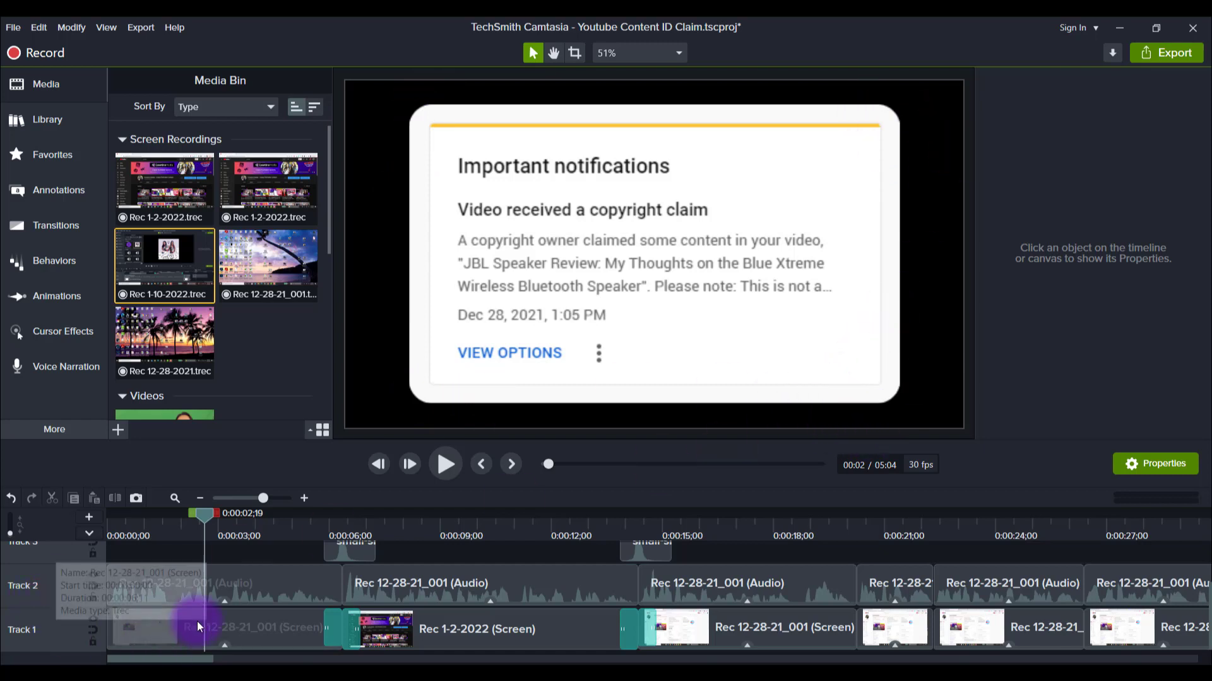
Disable Corner Rounding on the first notification screen clip so its corners show square.
click(197, 628)
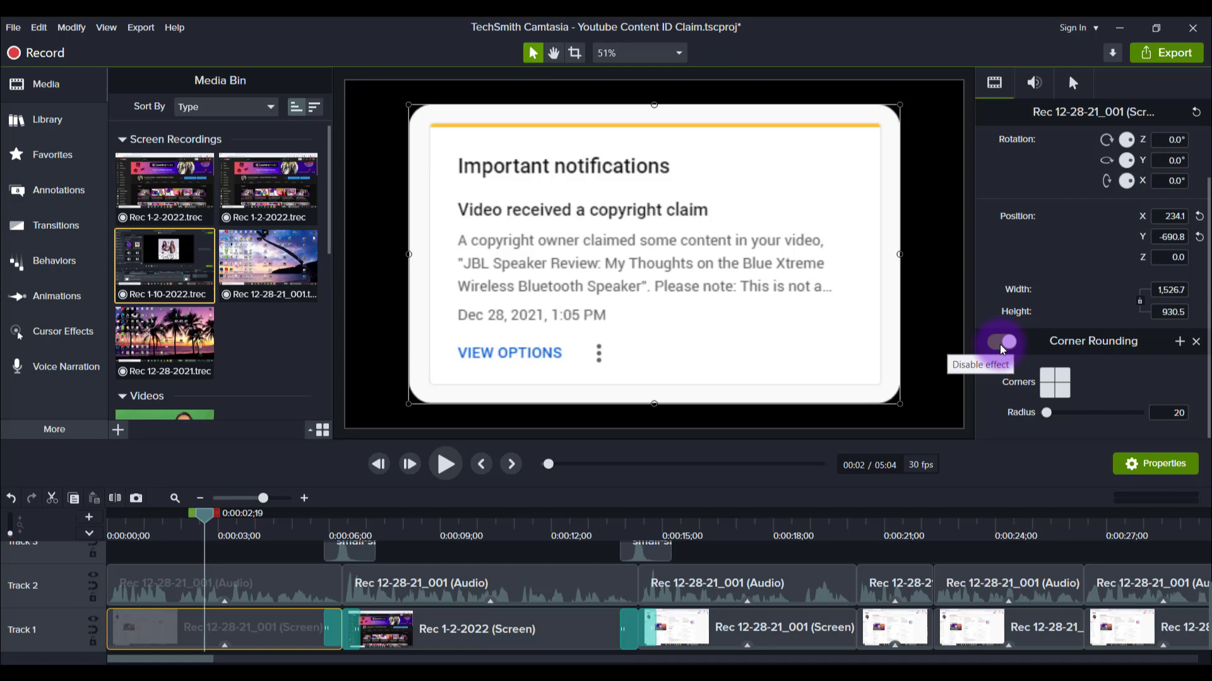
click(1002, 341)
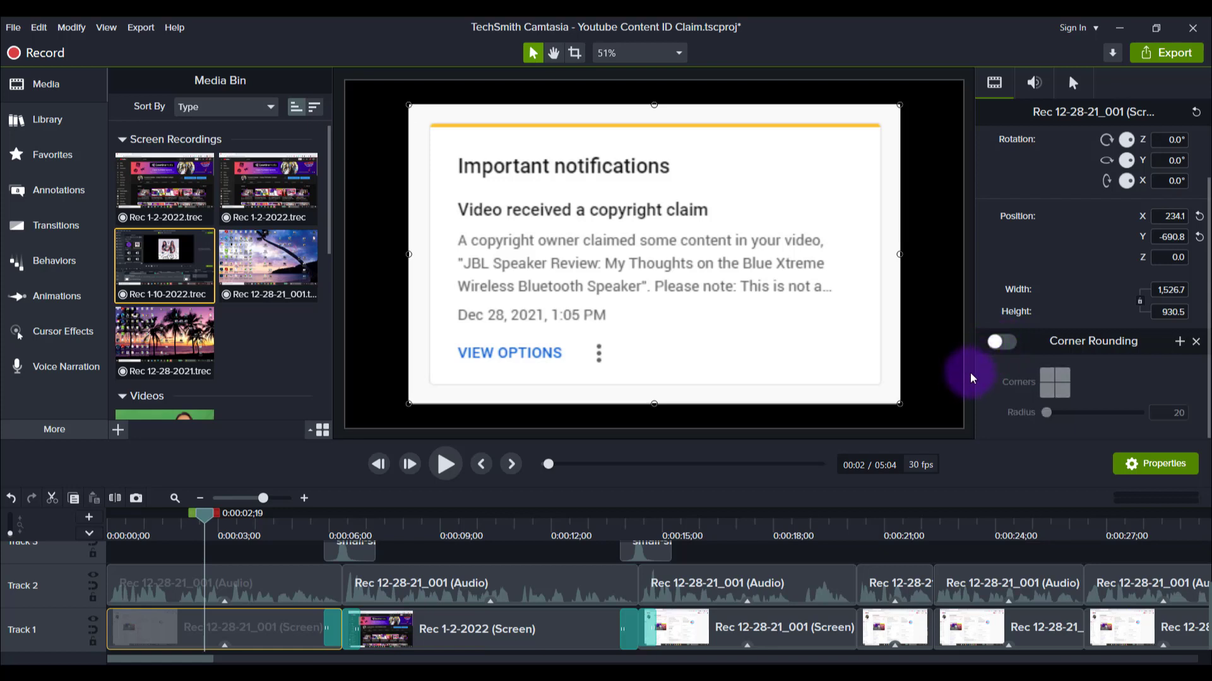
click(972, 381)
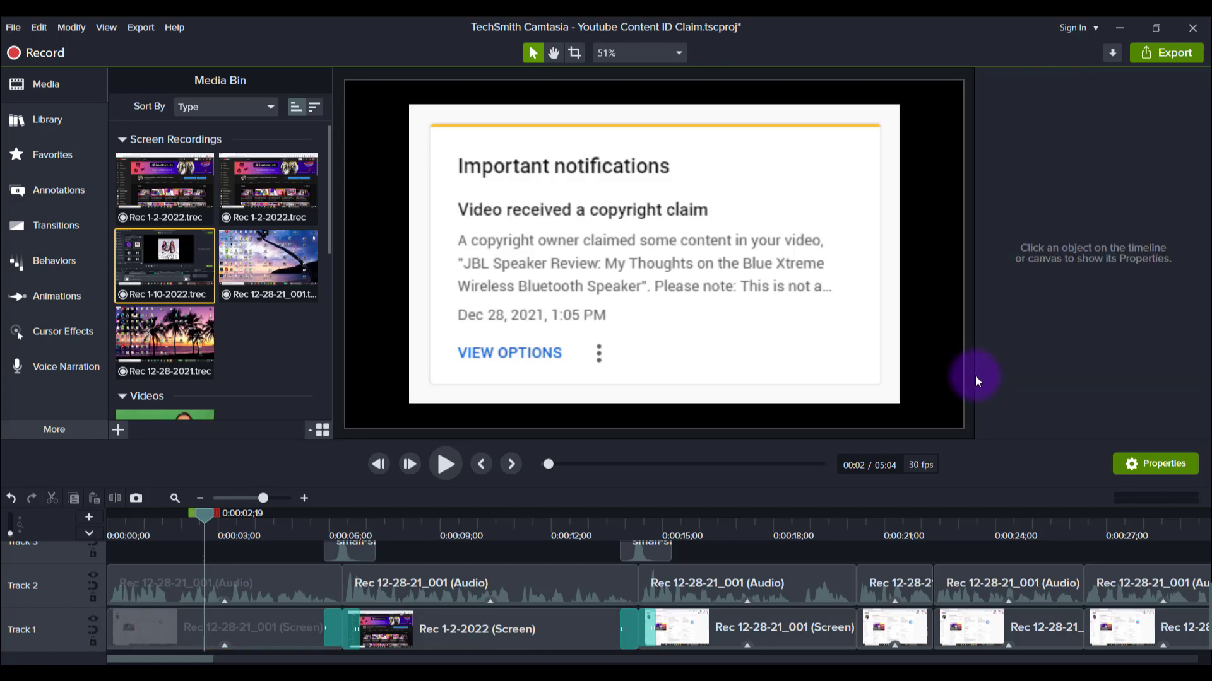
mouse_move(972, 385)
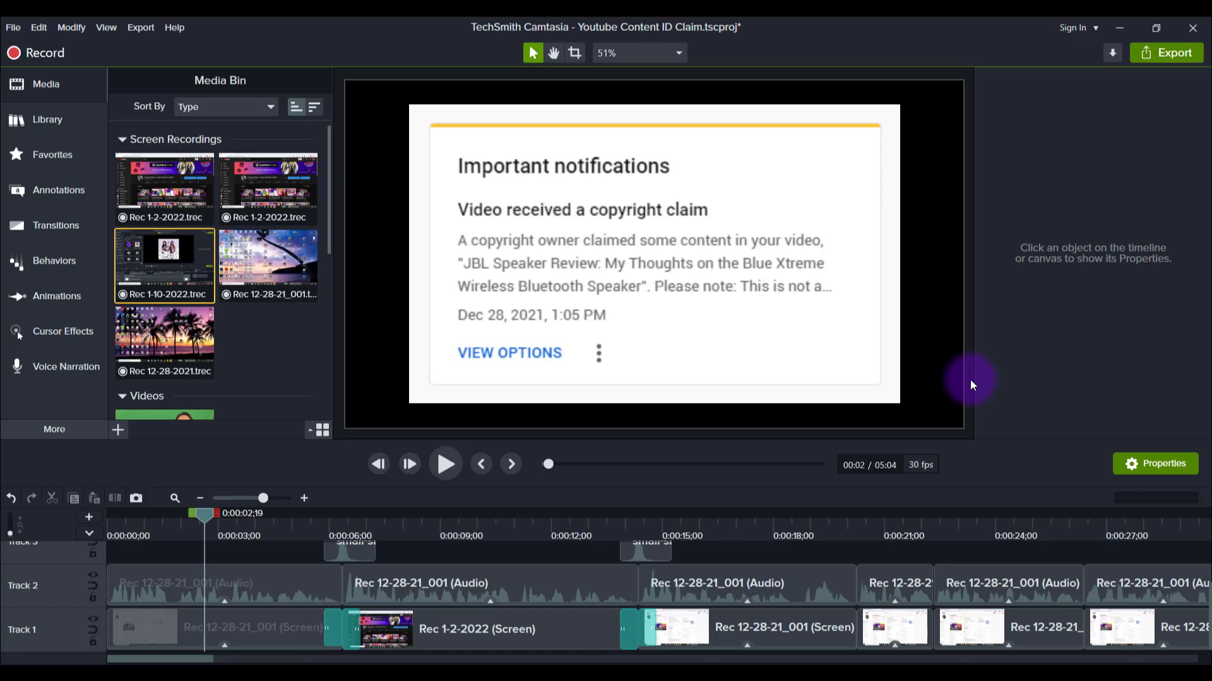
mouse_move(237, 631)
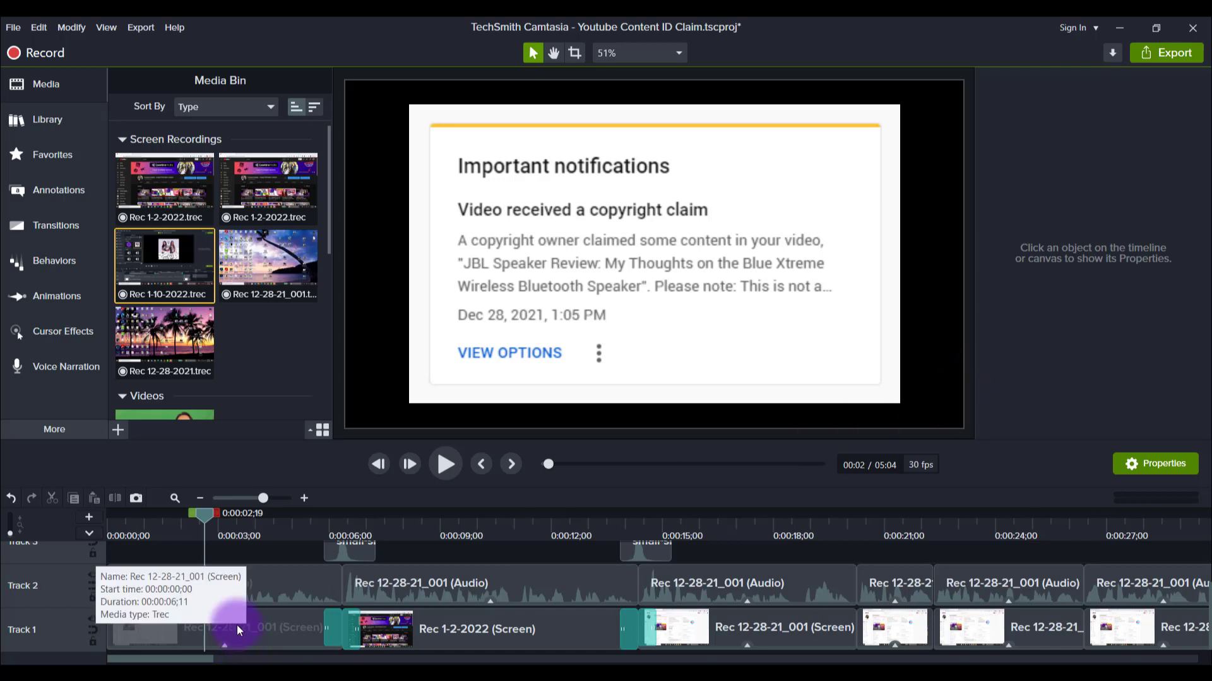
click(237, 646)
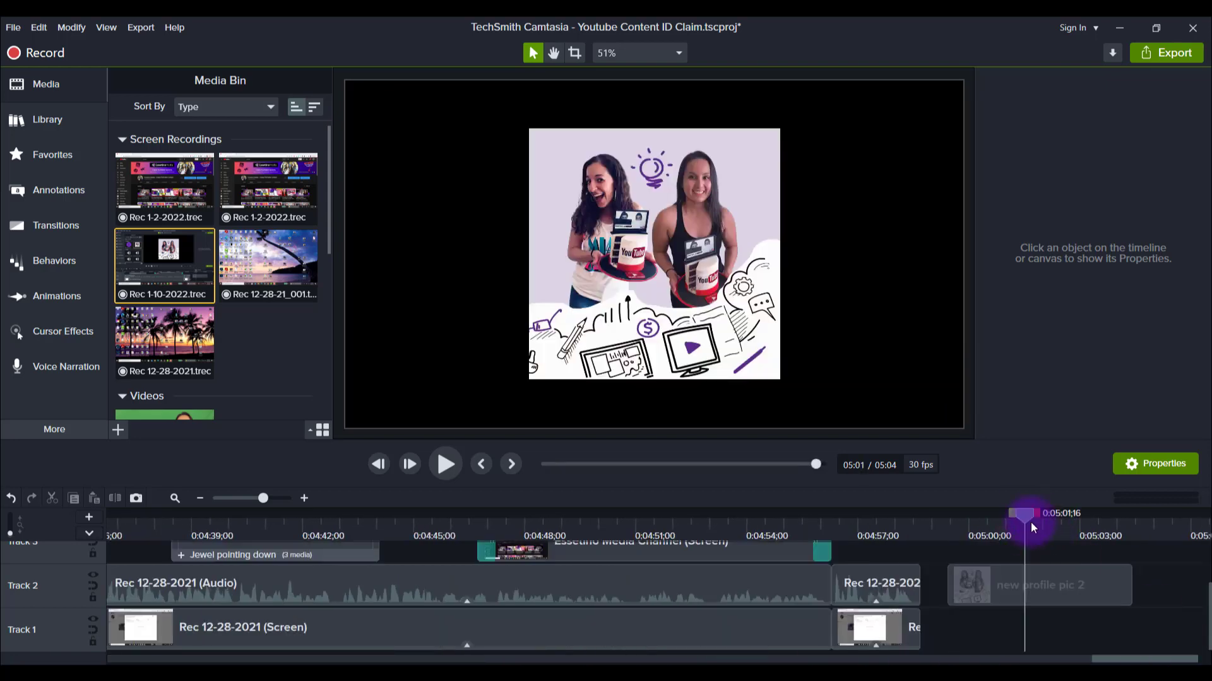
mouse_move(1085, 561)
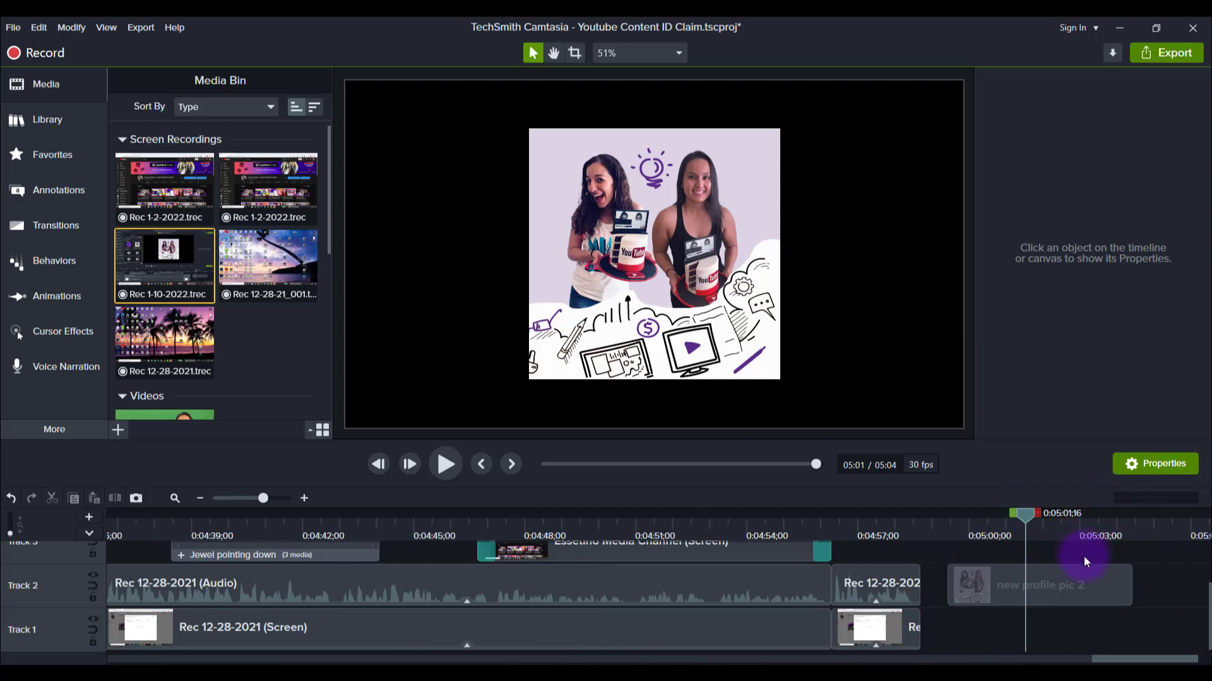
mouse_move(1086, 573)
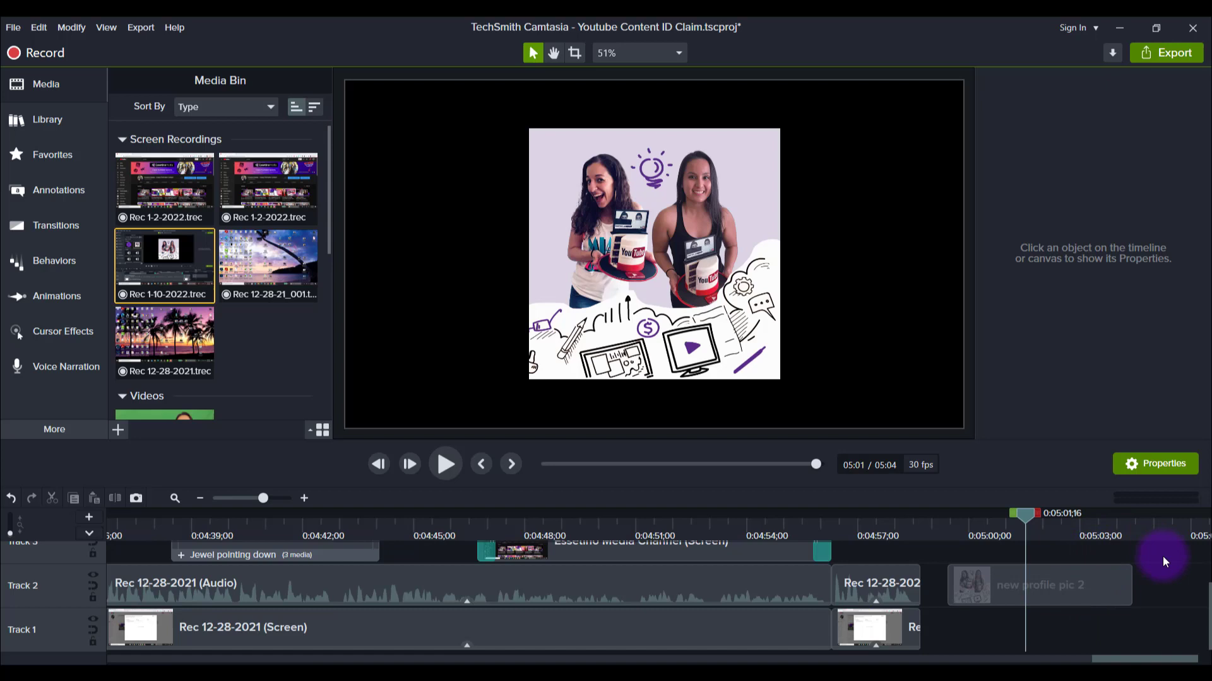
Select the 'new profile pic 2' clip and bring up More > Visual Effects in the tool panel.
click(1063, 586)
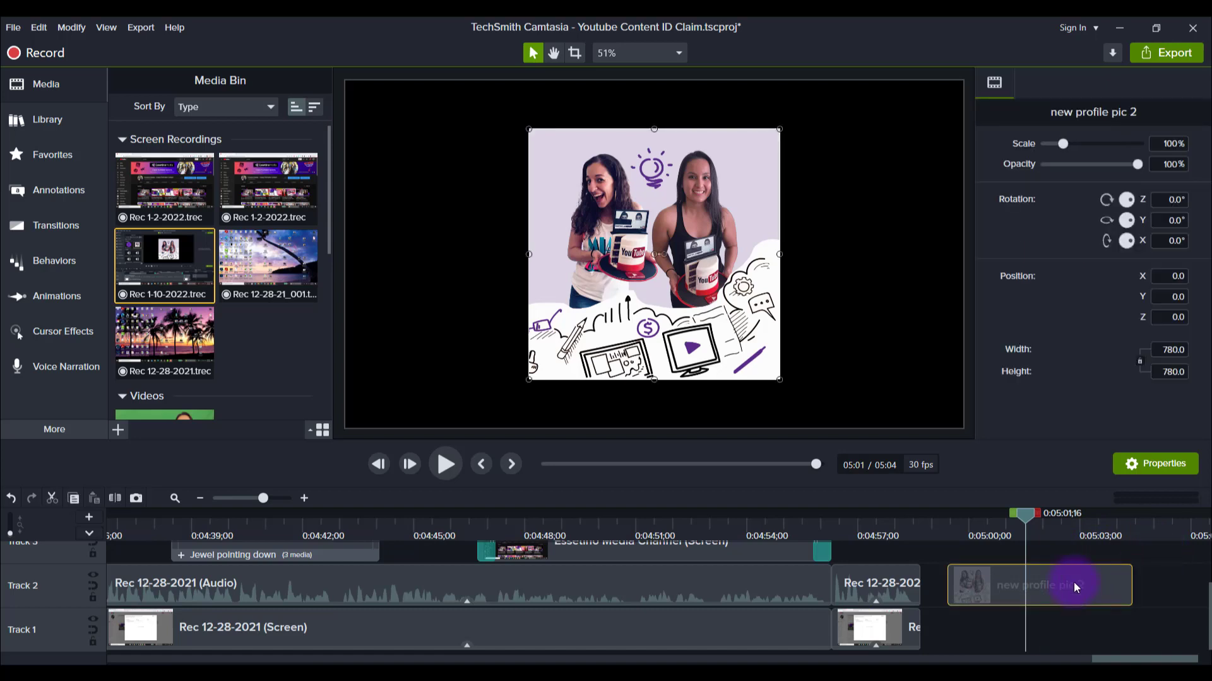
mouse_move(13, 154)
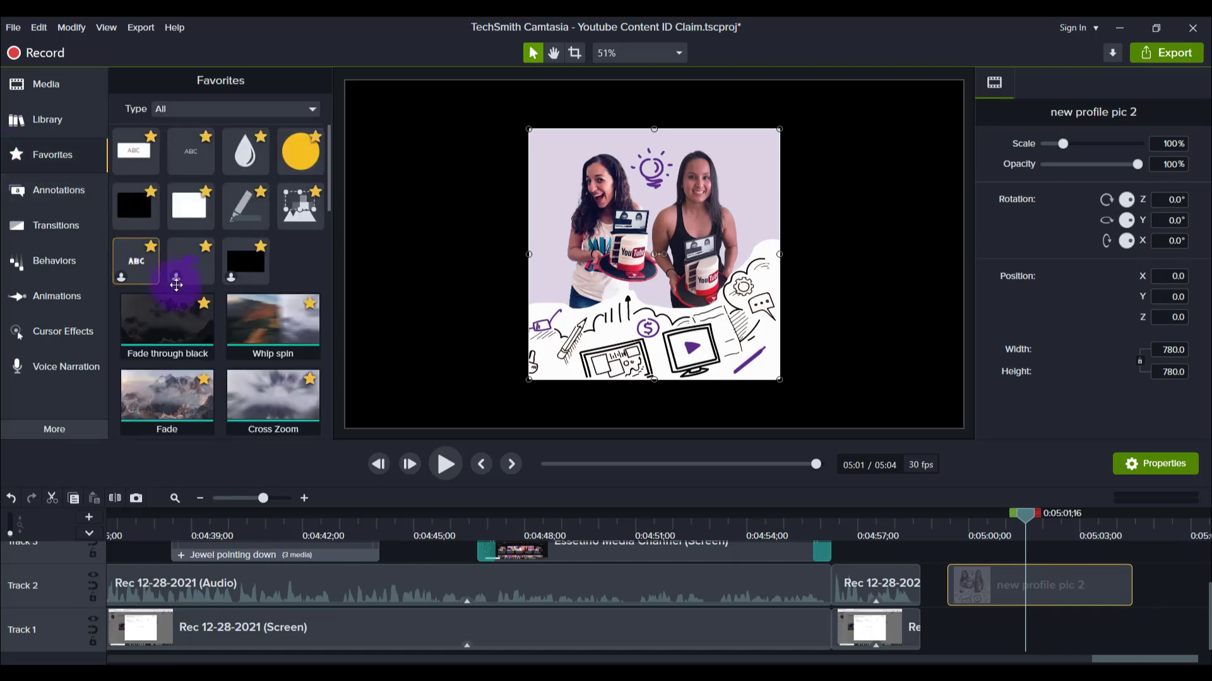
scroll(down, 3)
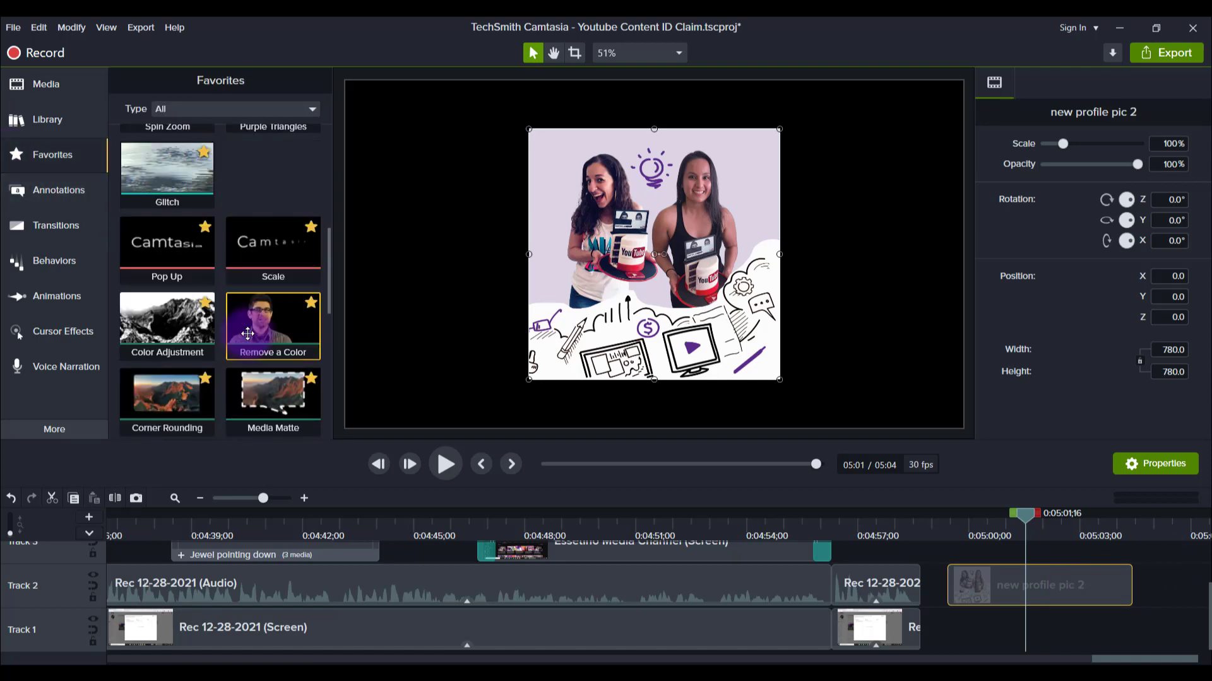
scroll(down, 3)
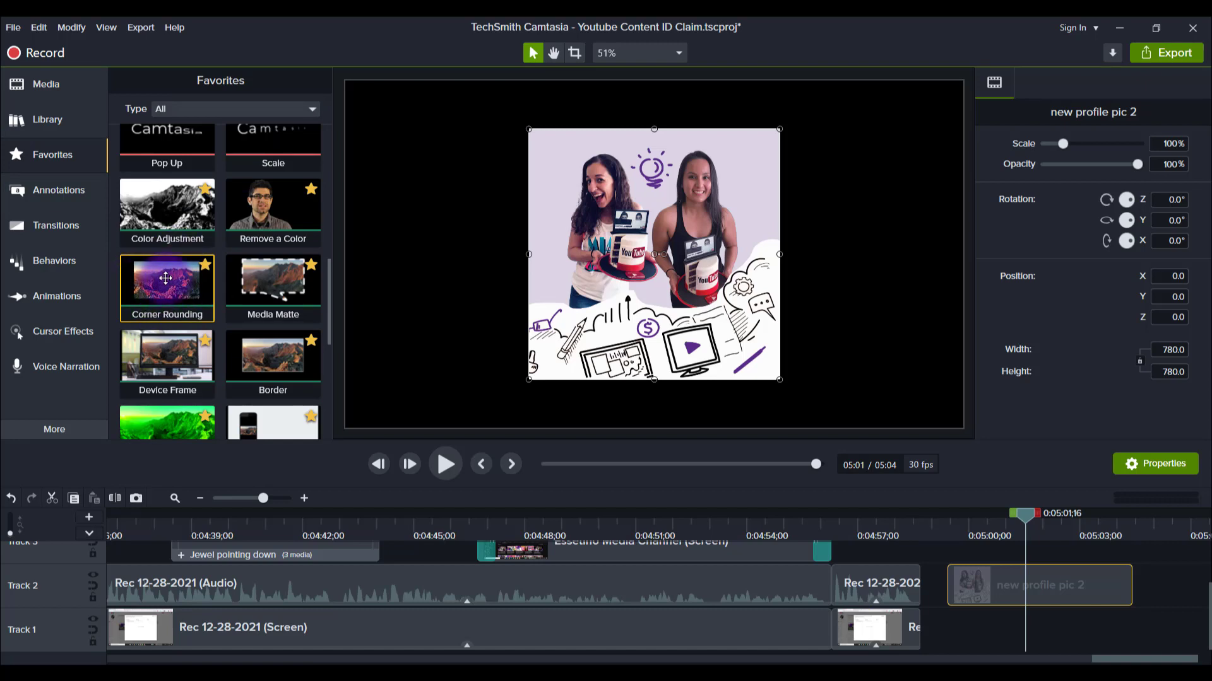
mouse_move(161, 283)
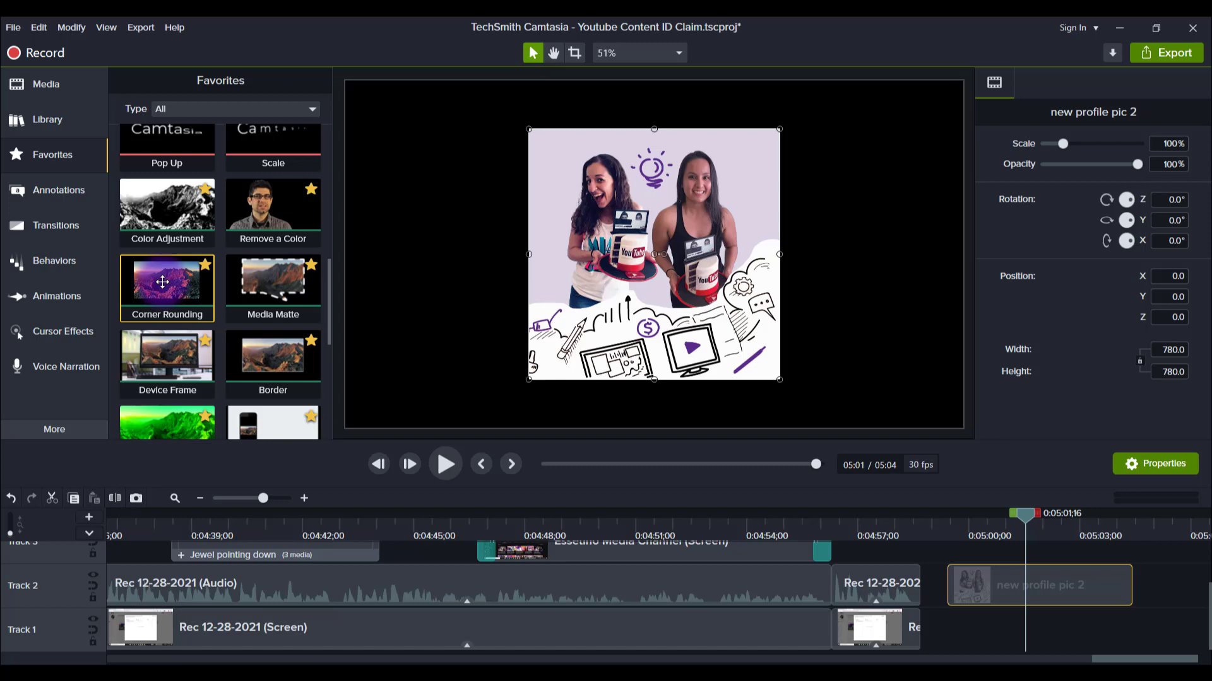
mouse_move(222, 225)
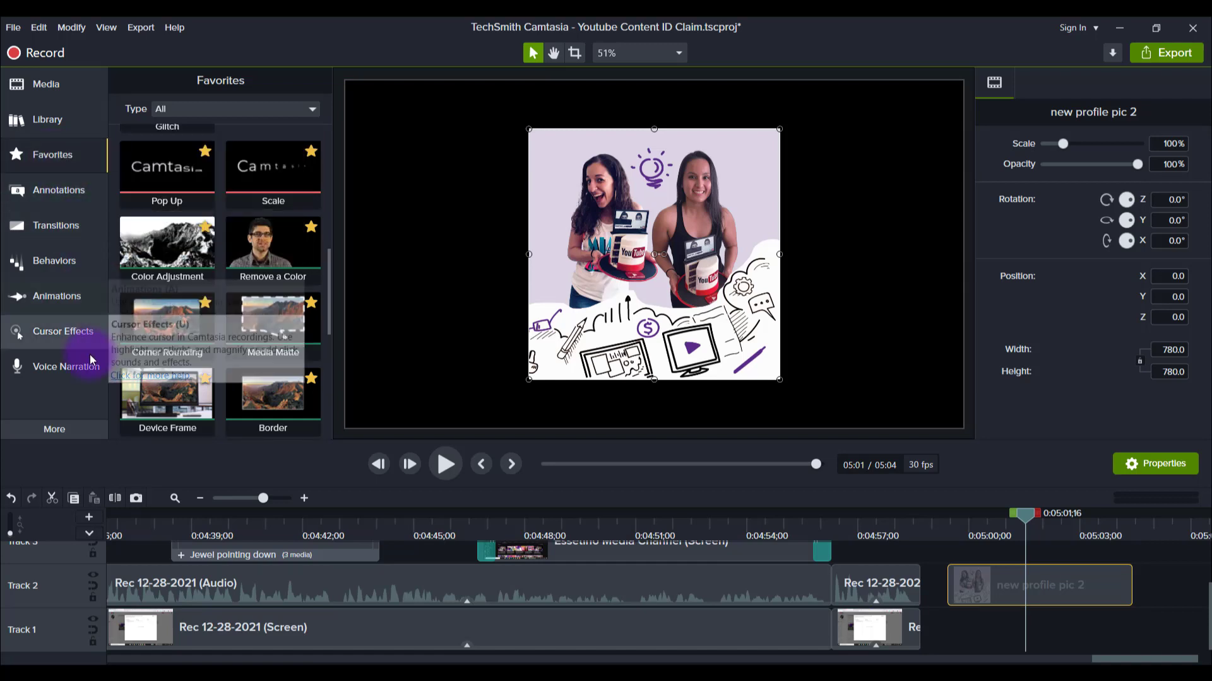
click(55, 429)
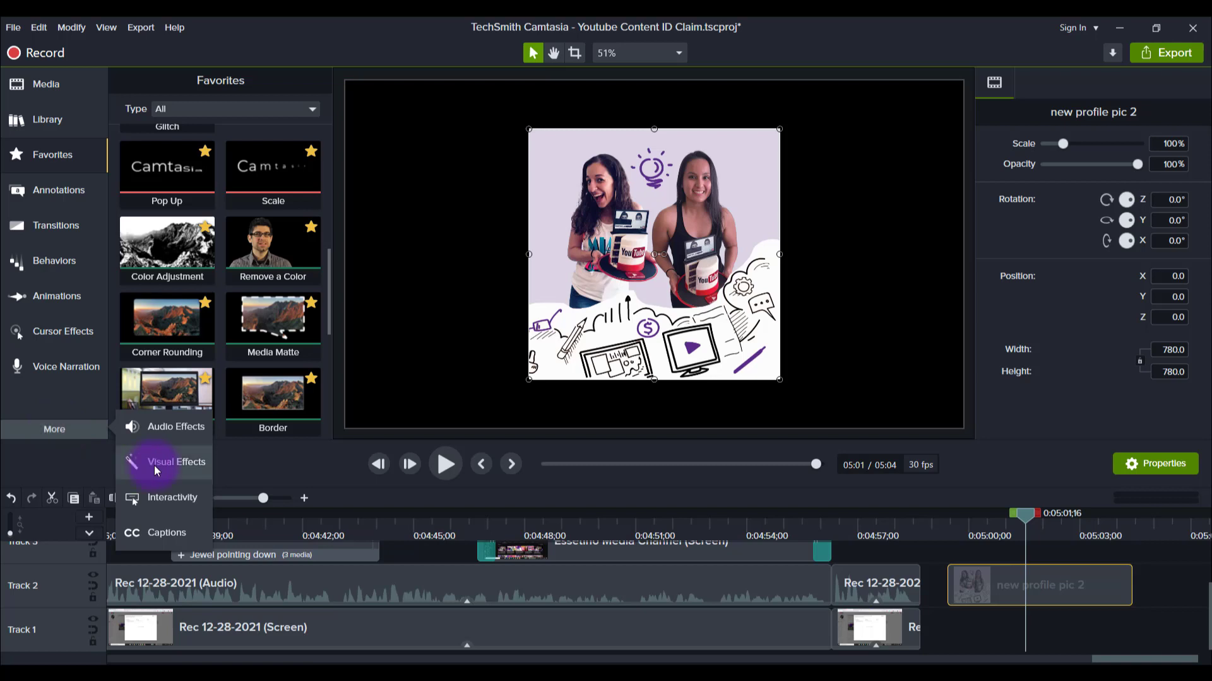
click(176, 462)
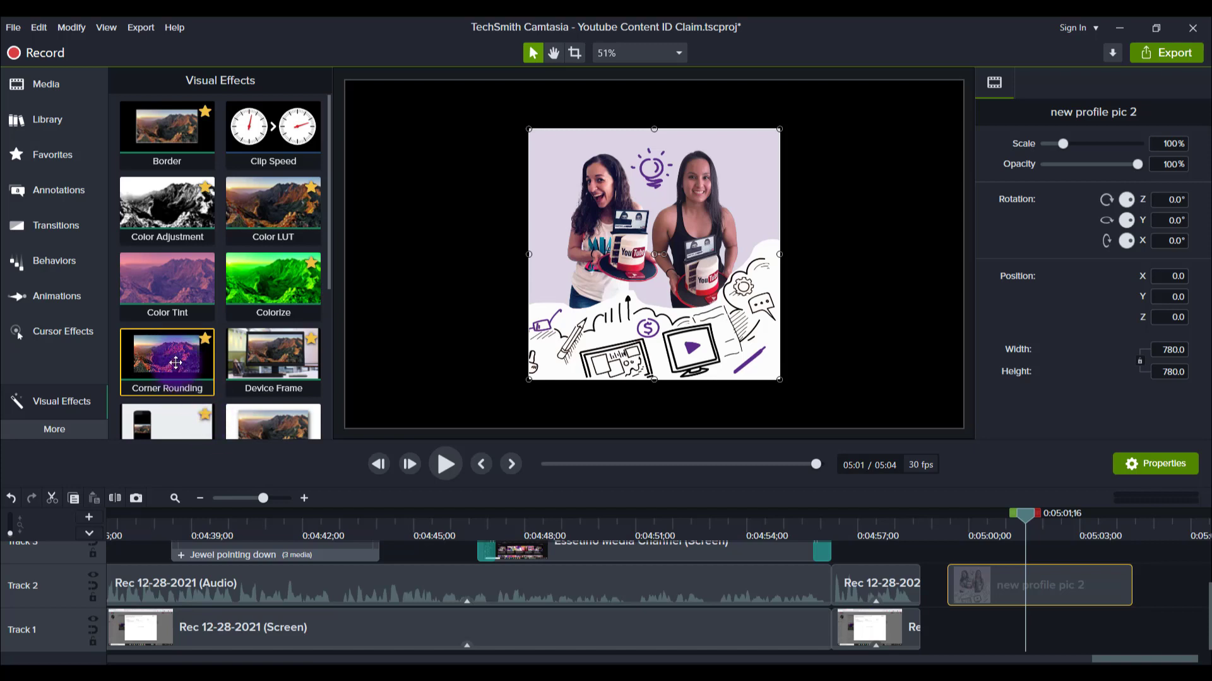
mouse_move(175, 346)
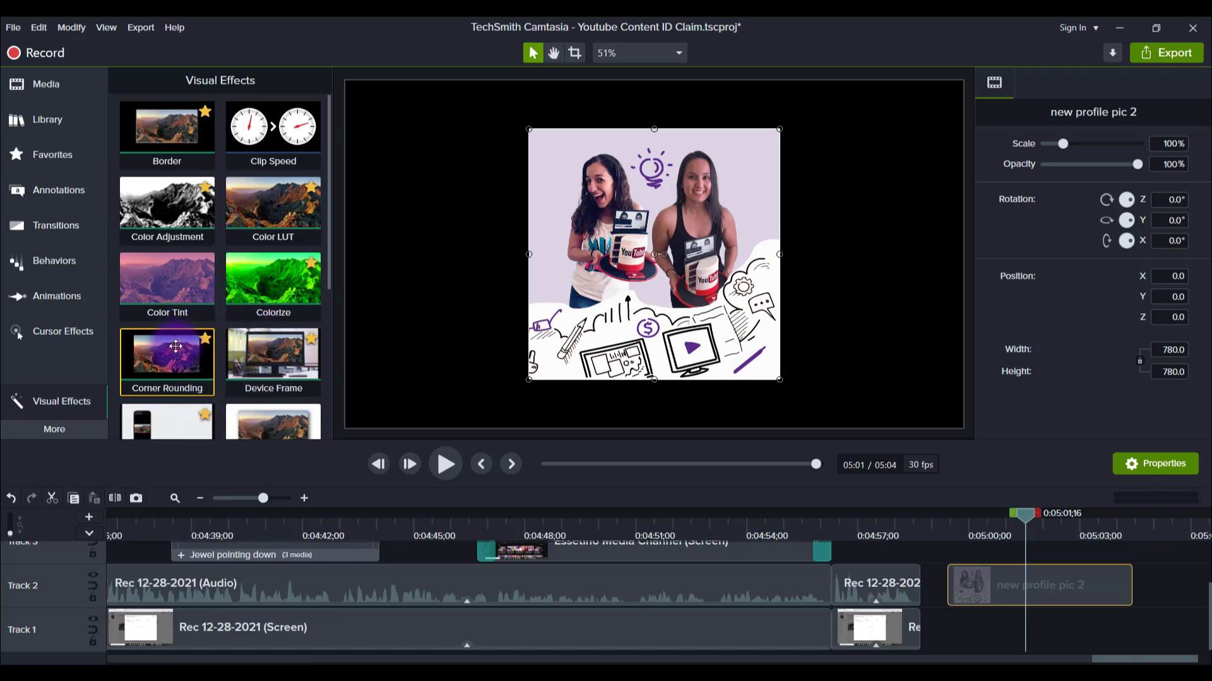
mouse_move(155, 354)
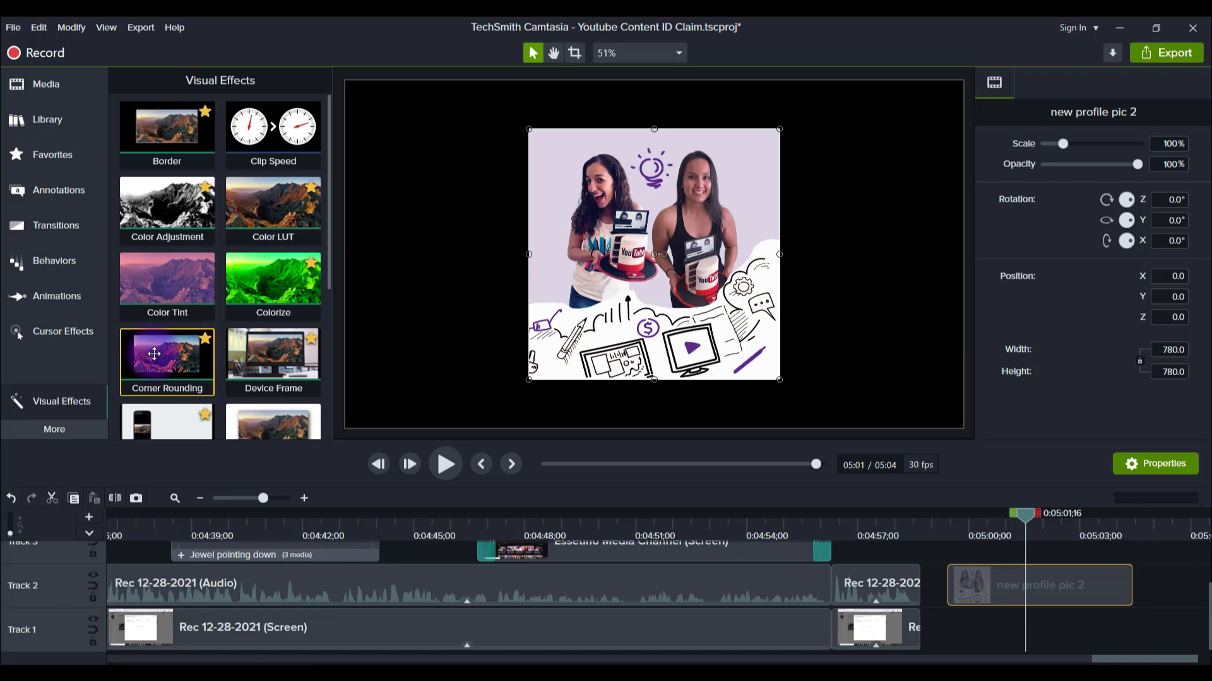
mouse_move(999, 575)
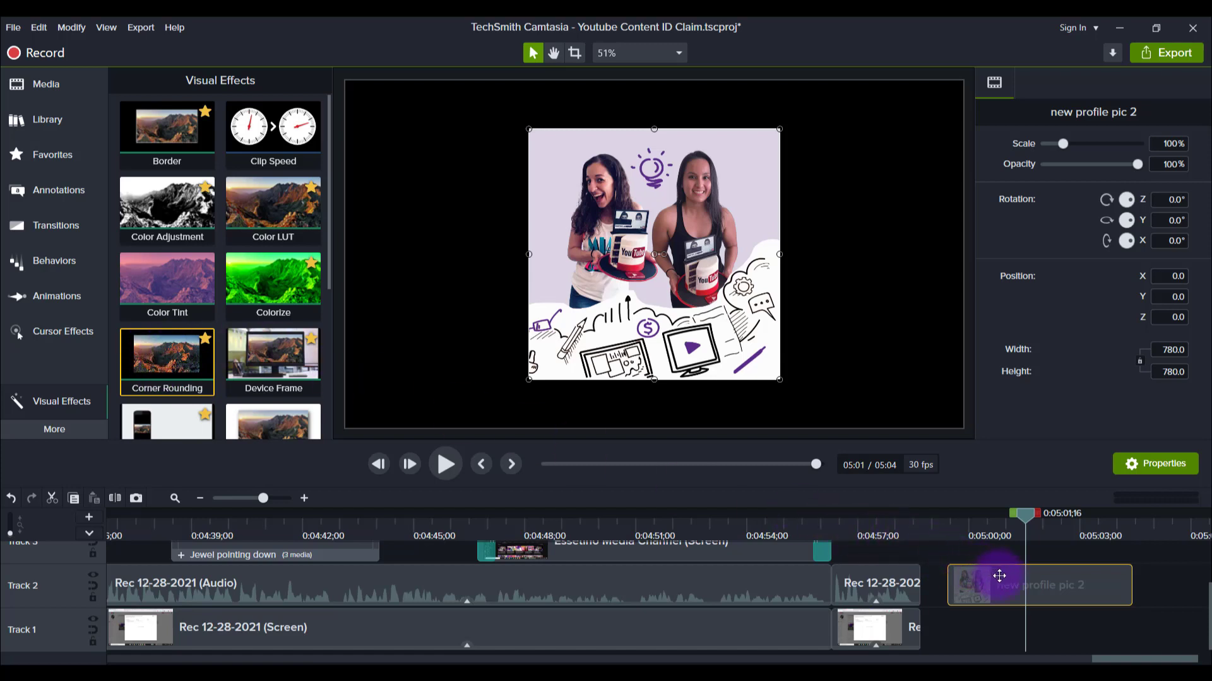
Apply Corner Rounding to the photo clip and push its Radius up to the 1000 maximum.
double_click(166, 354)
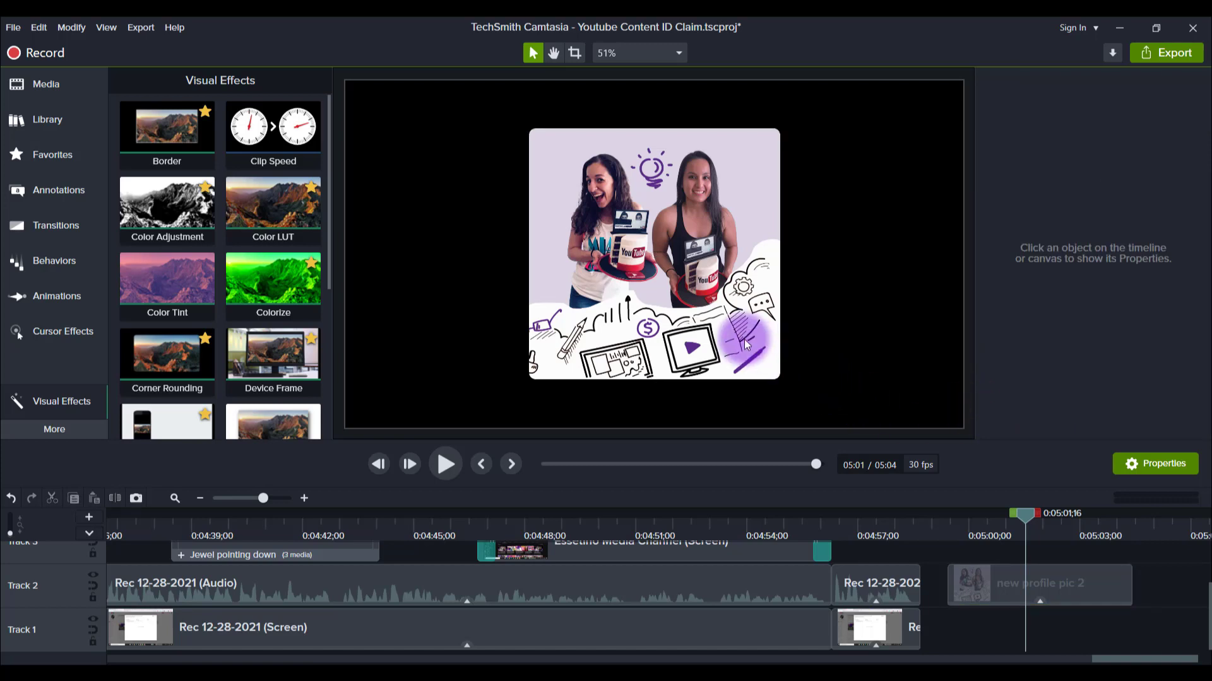
click(1040, 586)
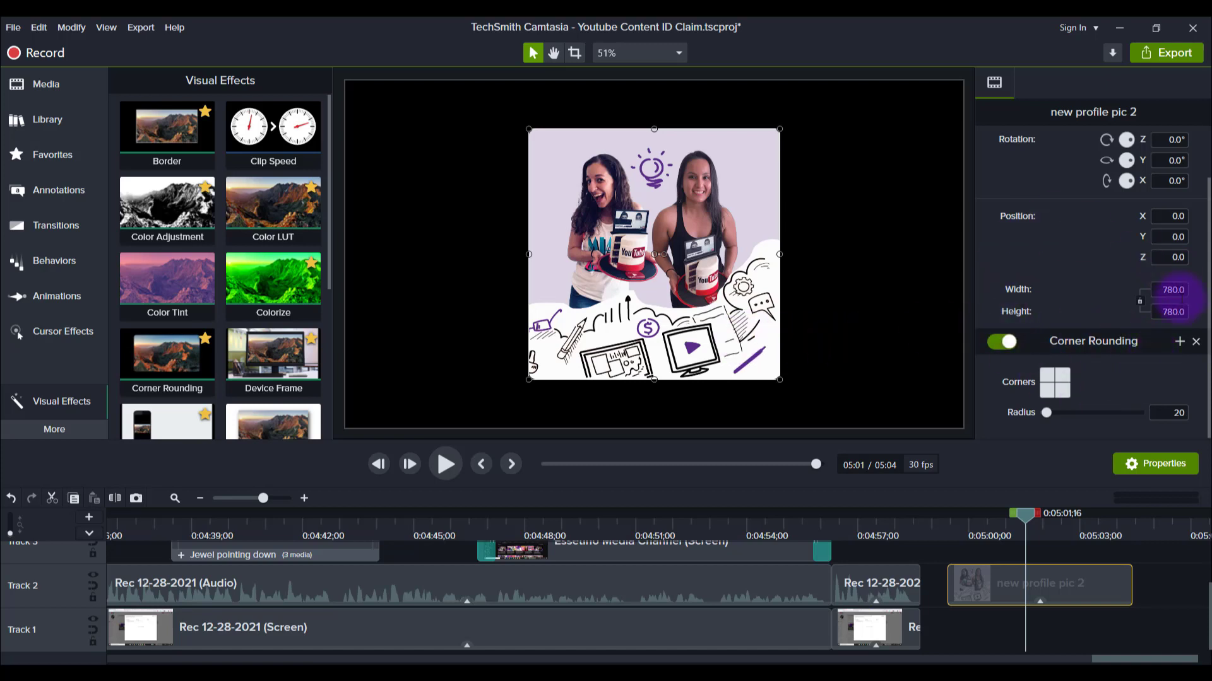
mouse_move(1093, 340)
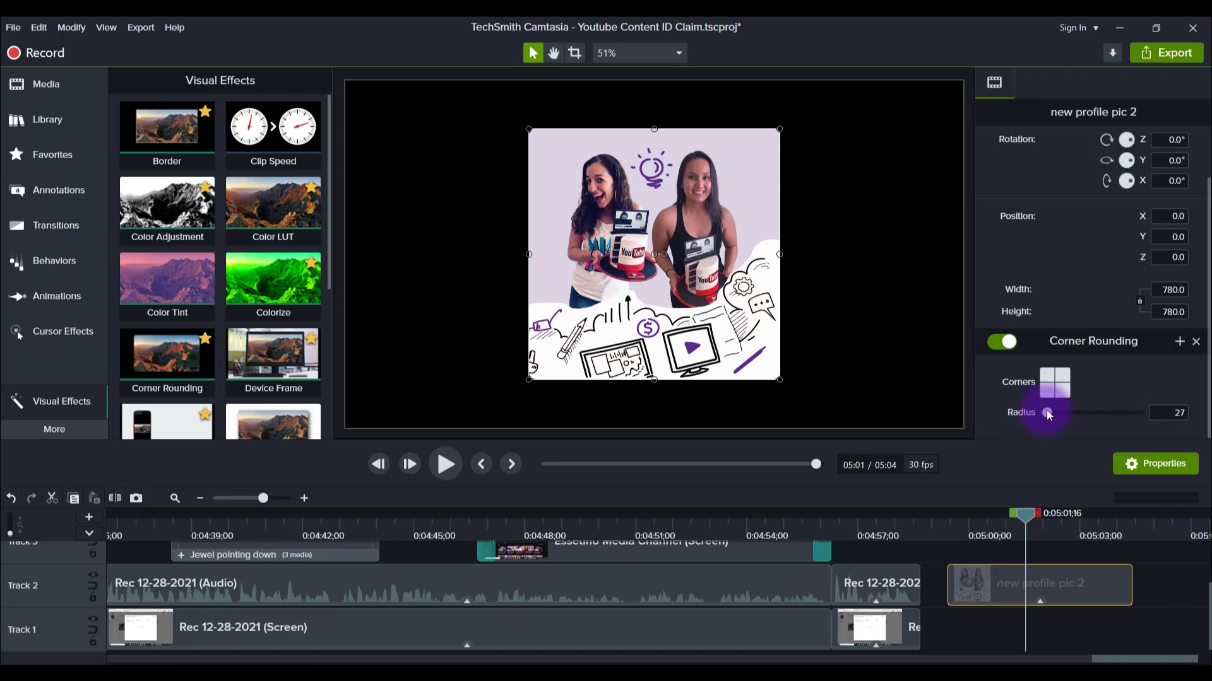
drag(1048, 413, 1080, 413)
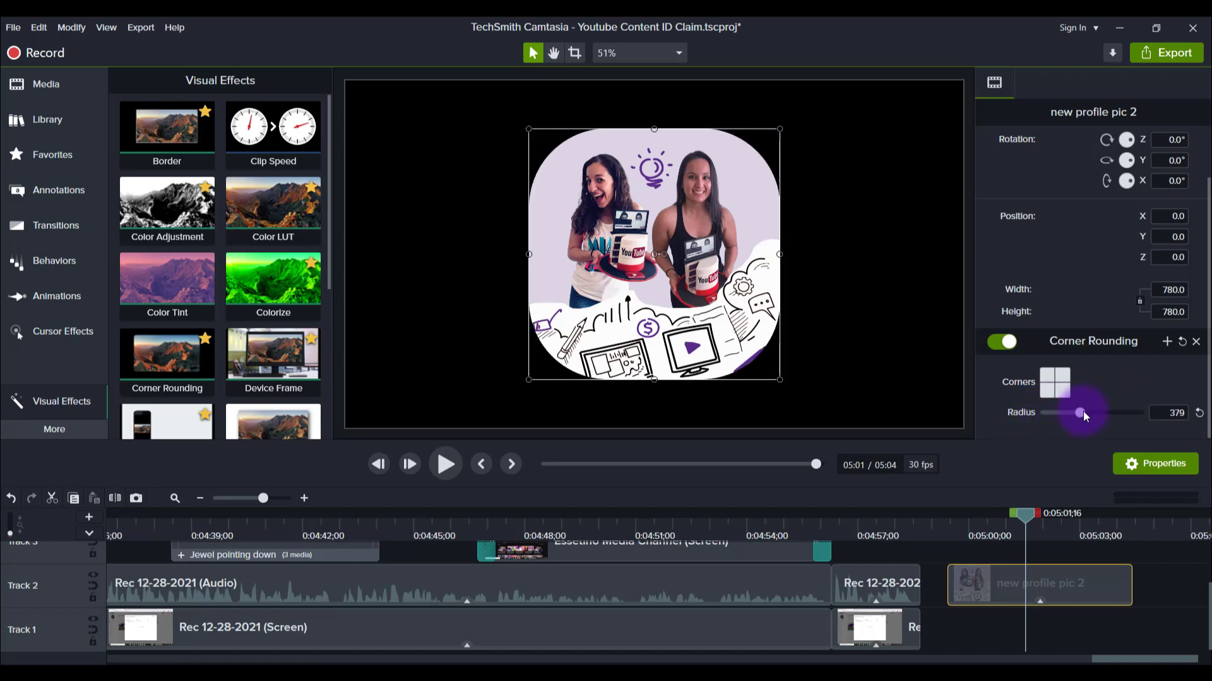
drag(1080, 412, 1125, 412)
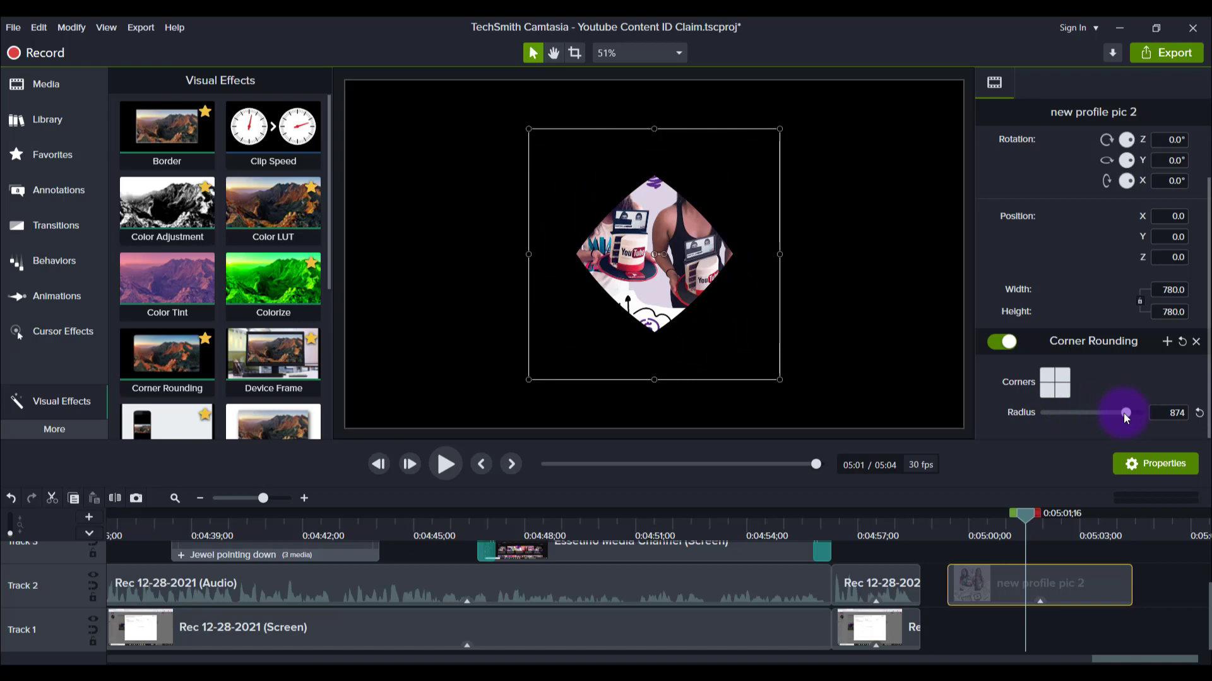
drag(1124, 412, 1155, 411)
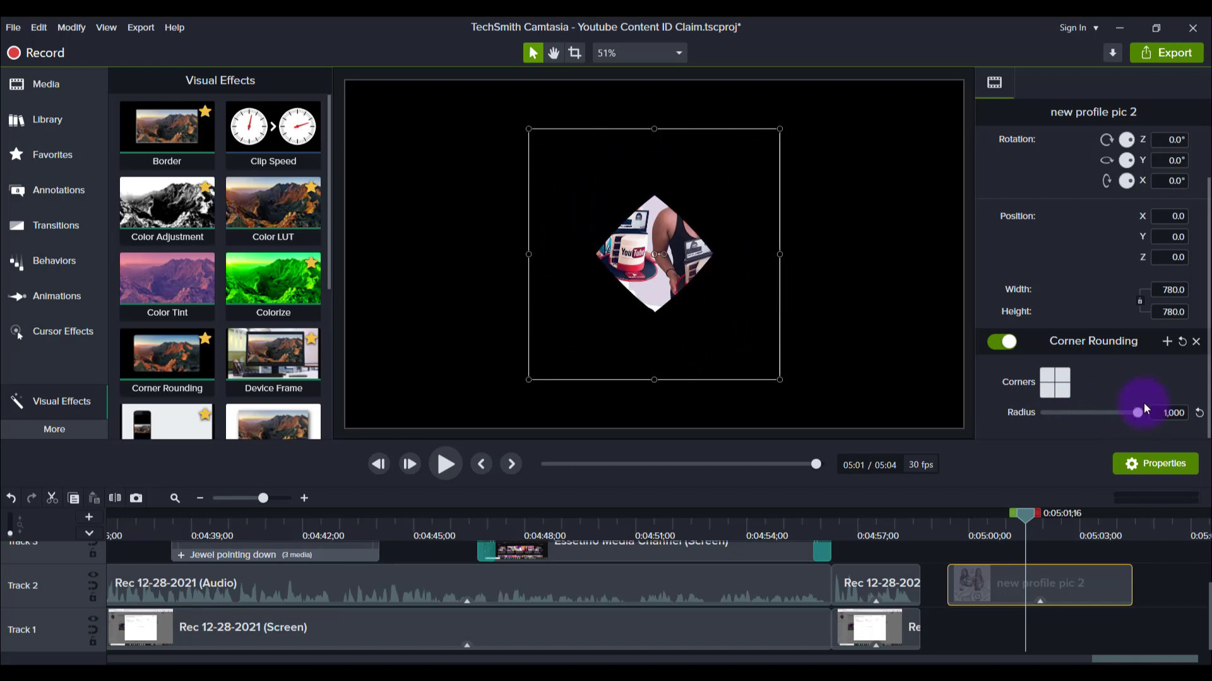
drag(1145, 412, 1133, 412)
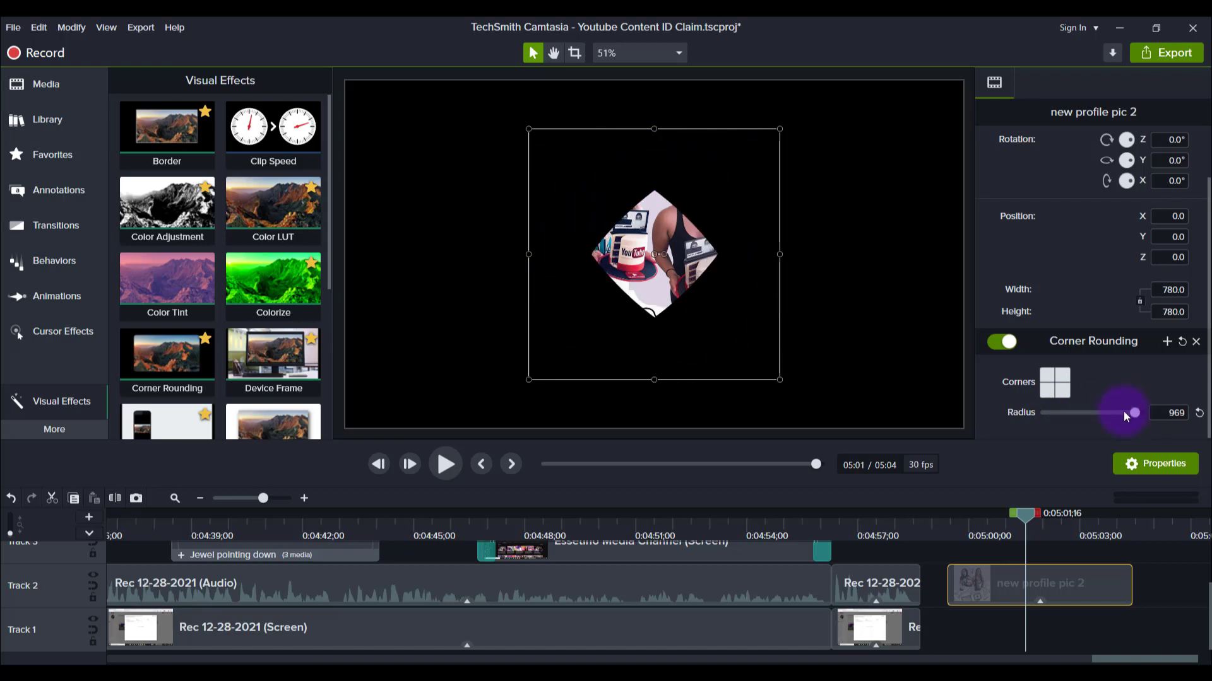
Bring the photo's corner radius back down through about 100, 80 and 27.
drag(1133, 411, 1053, 411)
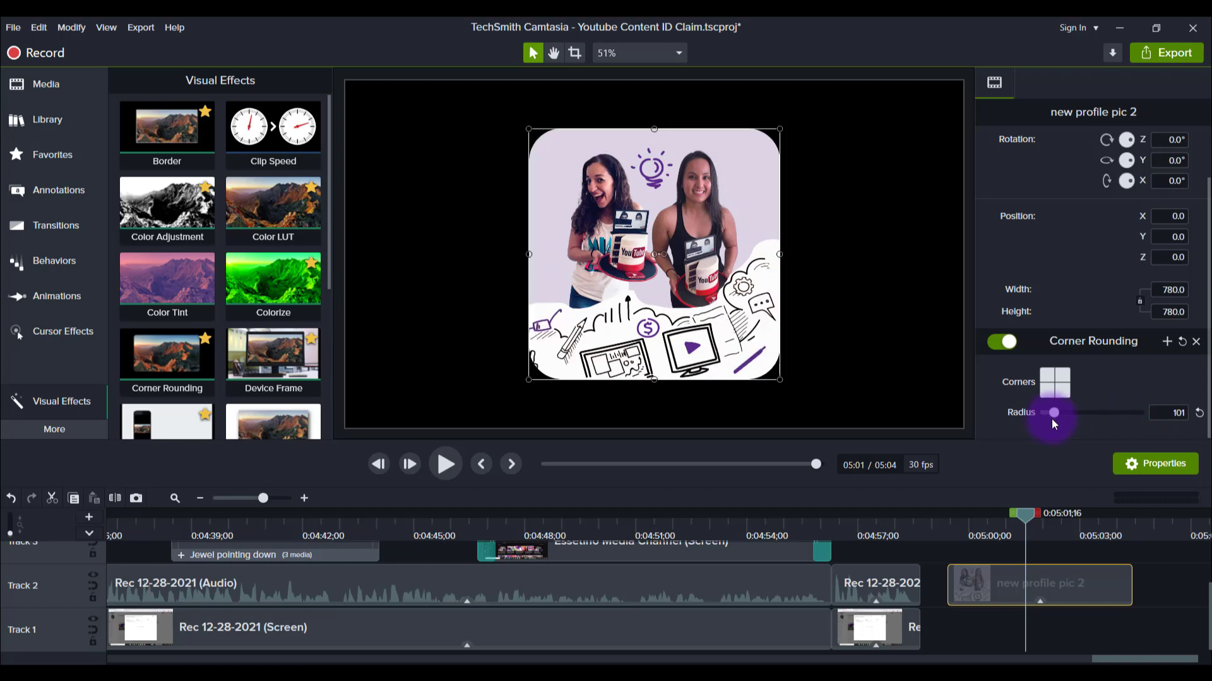
drag(1052, 411, 1047, 412)
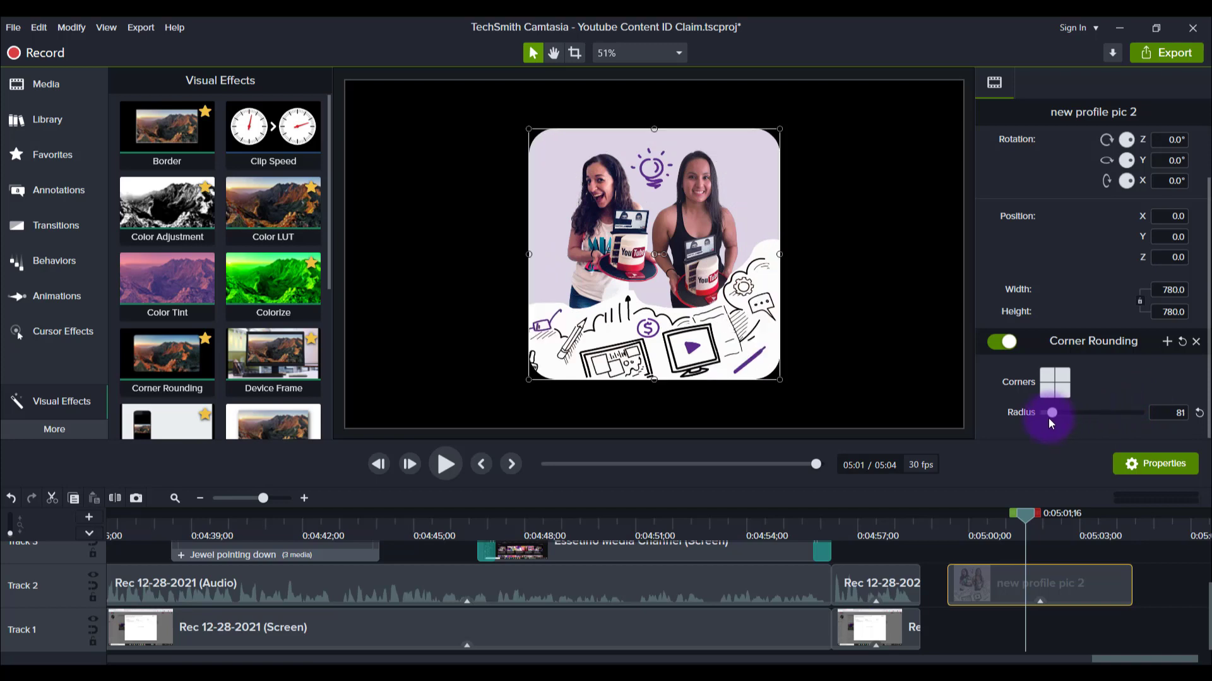
drag(1052, 411, 1047, 411)
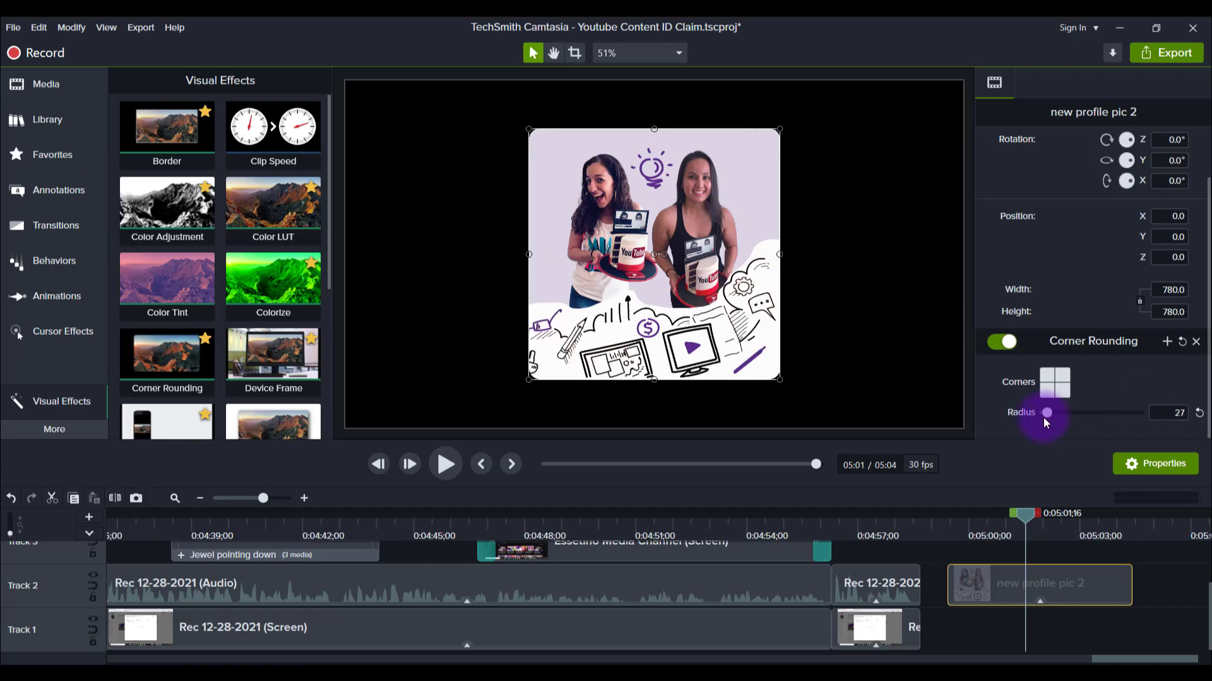
drag(1046, 411, 1051, 411)
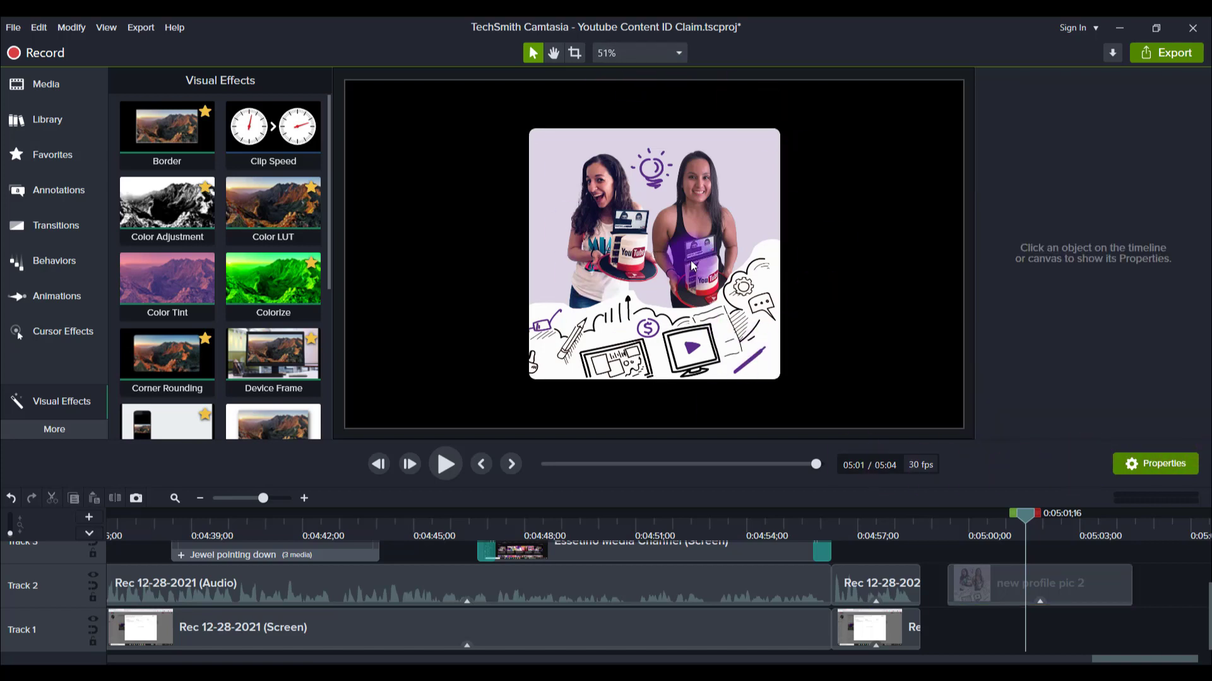
Set the photo's corner radius to 47, preview it deselected, then select the notification clip.
click(1038, 584)
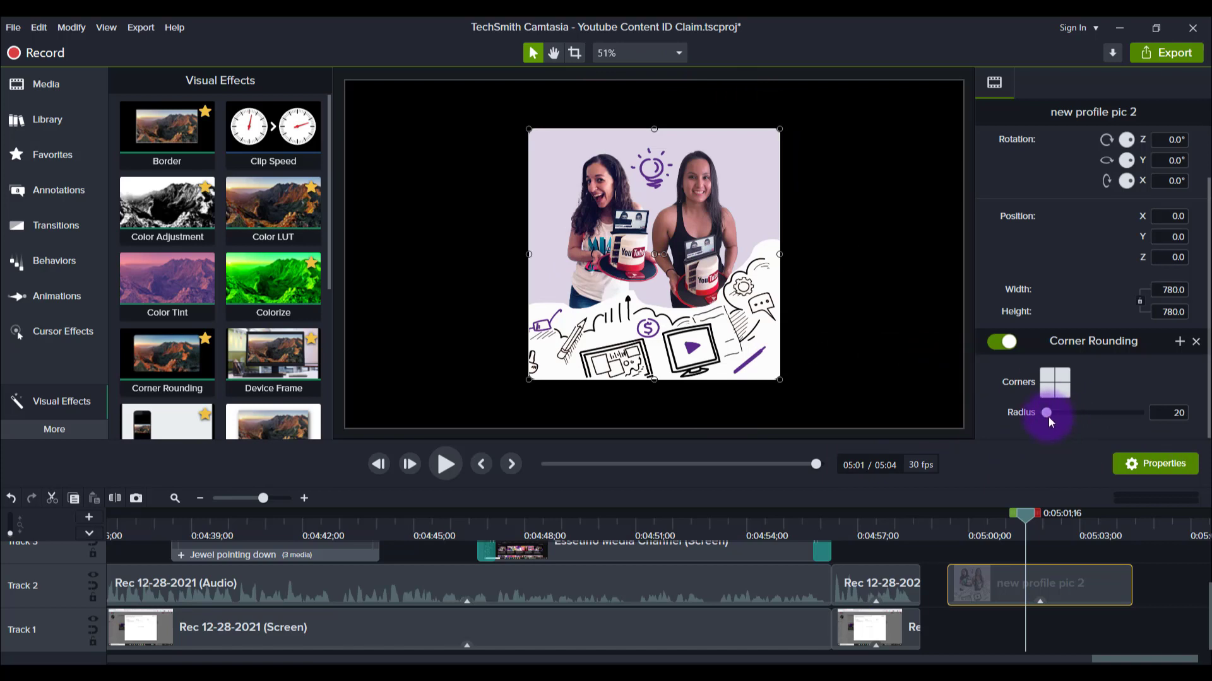
drag(1048, 412, 1063, 411)
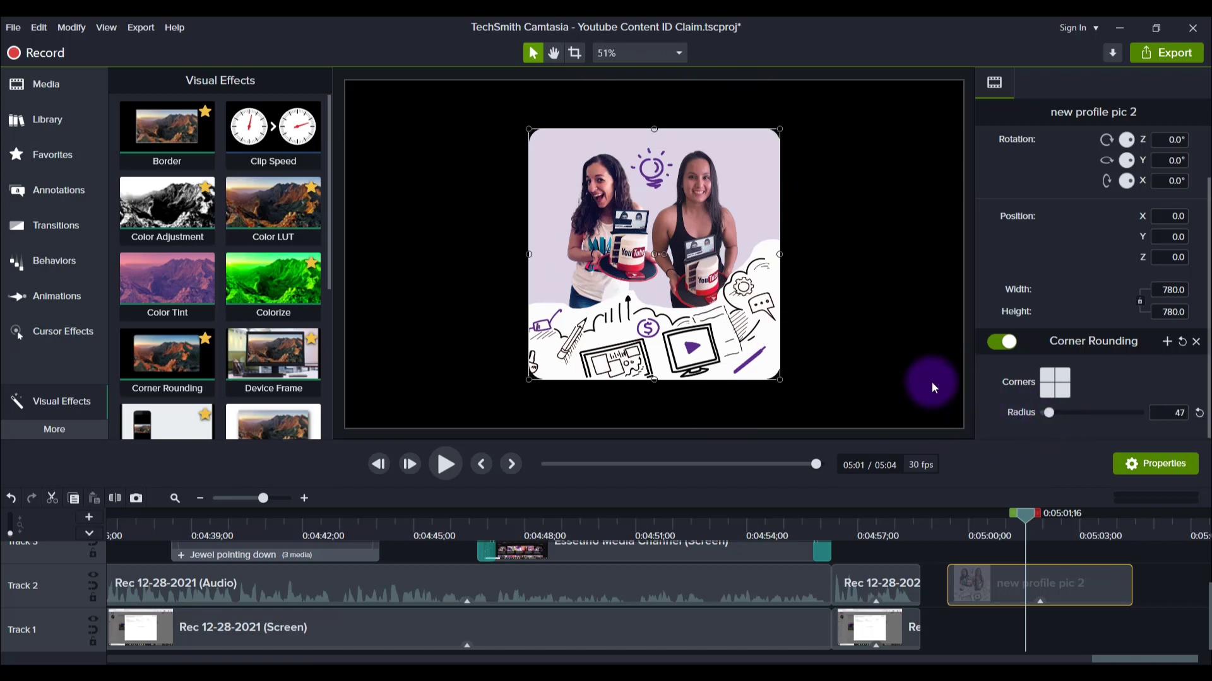
click(933, 387)
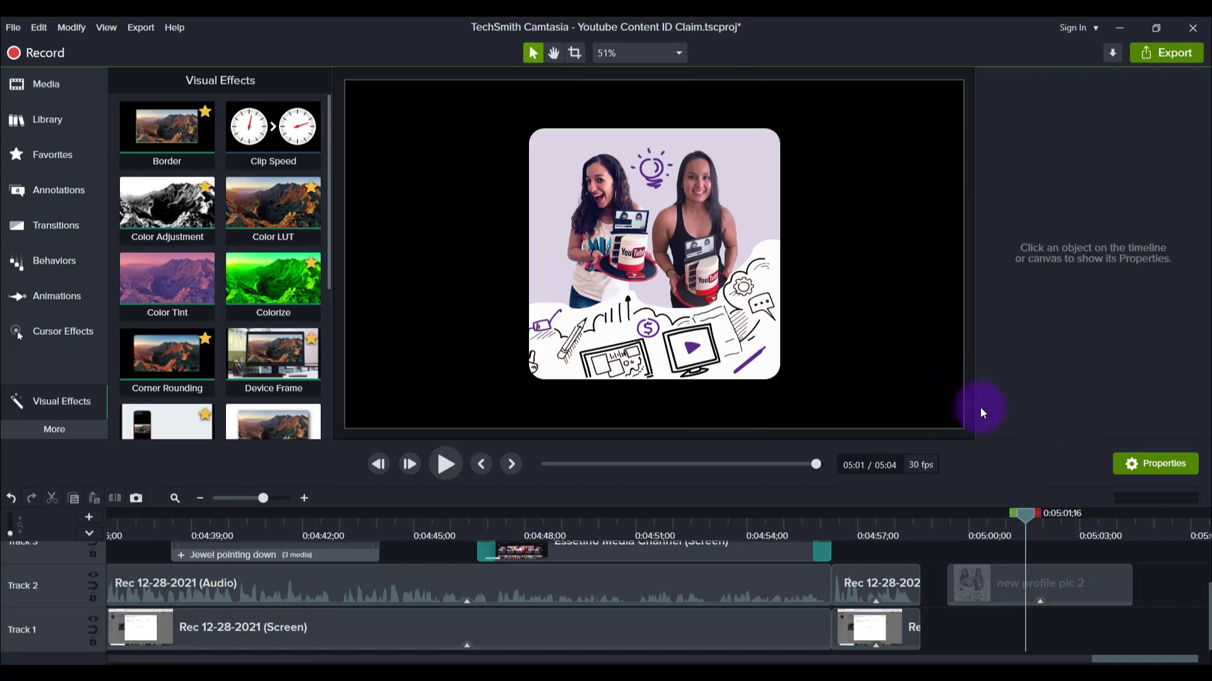
mouse_move(627, 297)
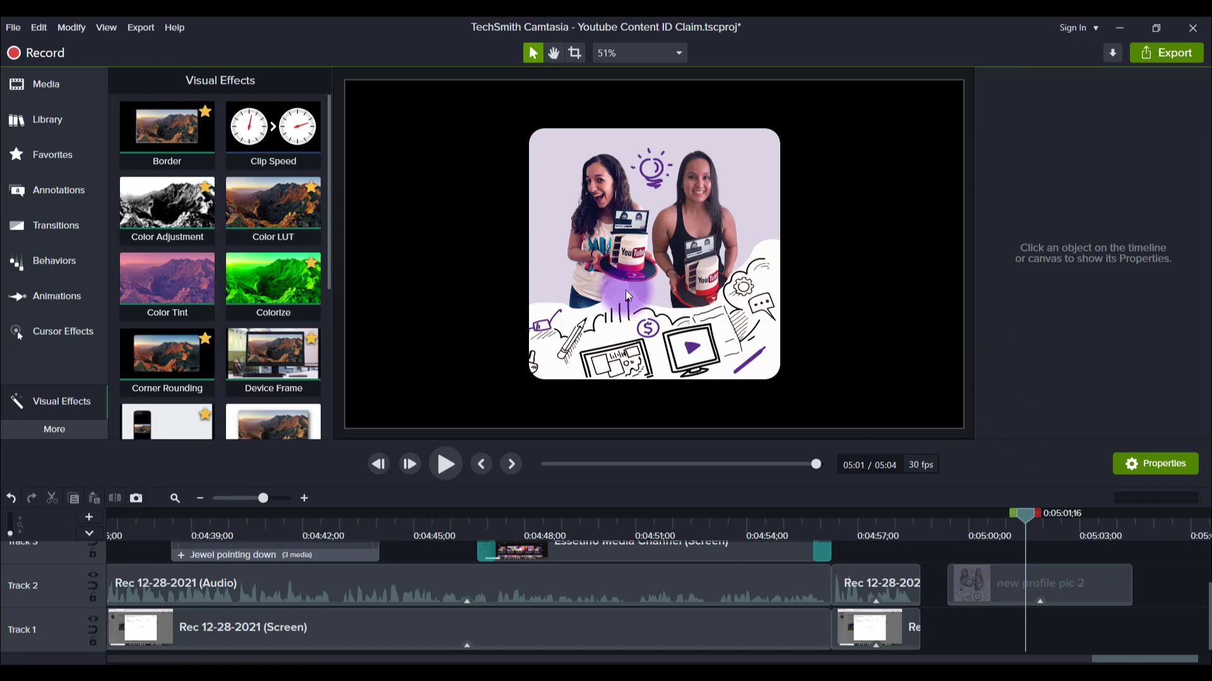
click(1063, 583)
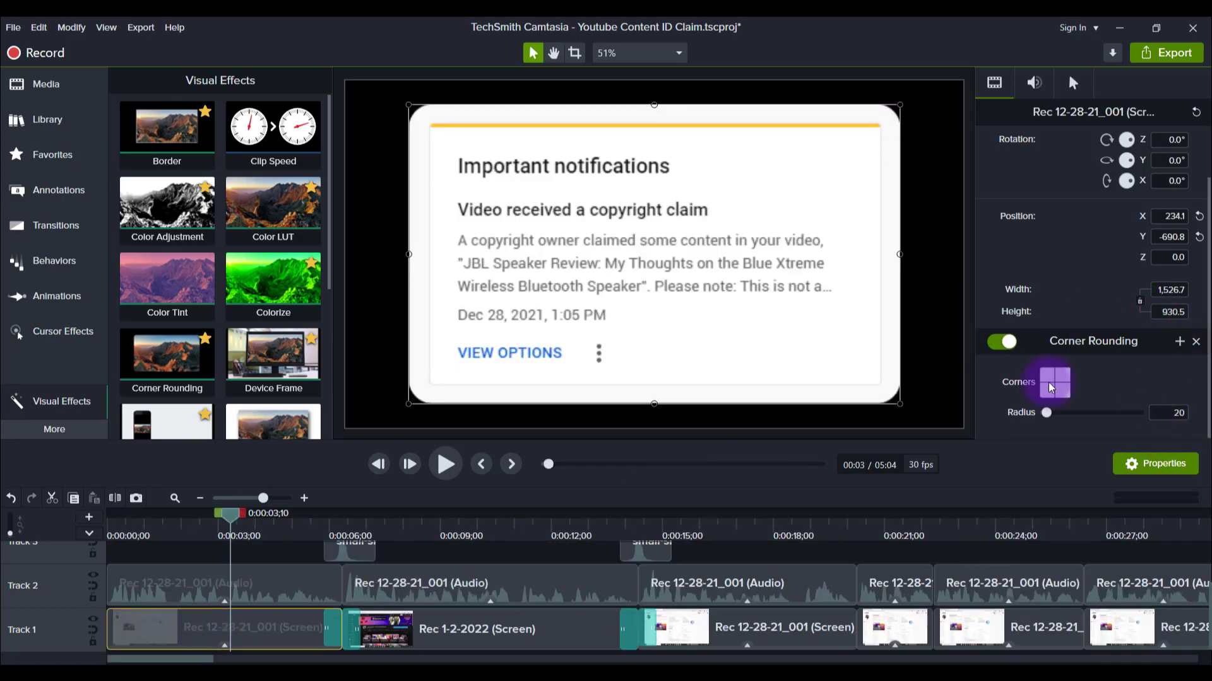
Toggle the notification clip's Corner Rounding off and back on, leaving it rounded.
click(1001, 341)
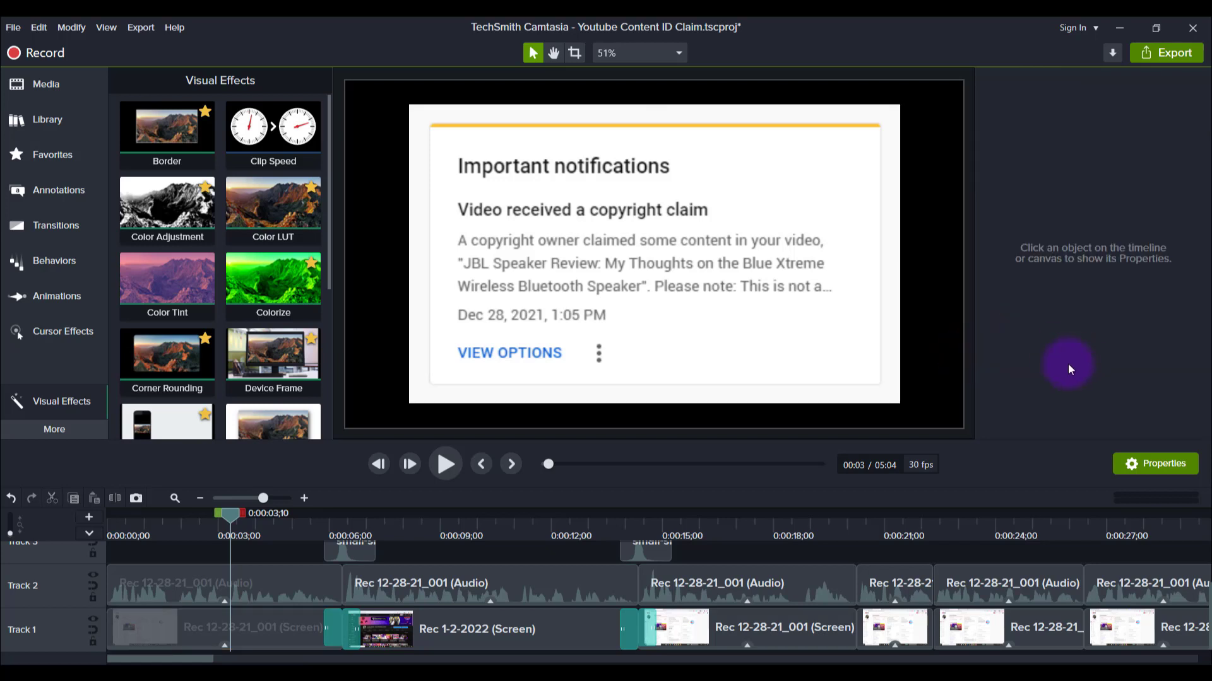
click(262, 637)
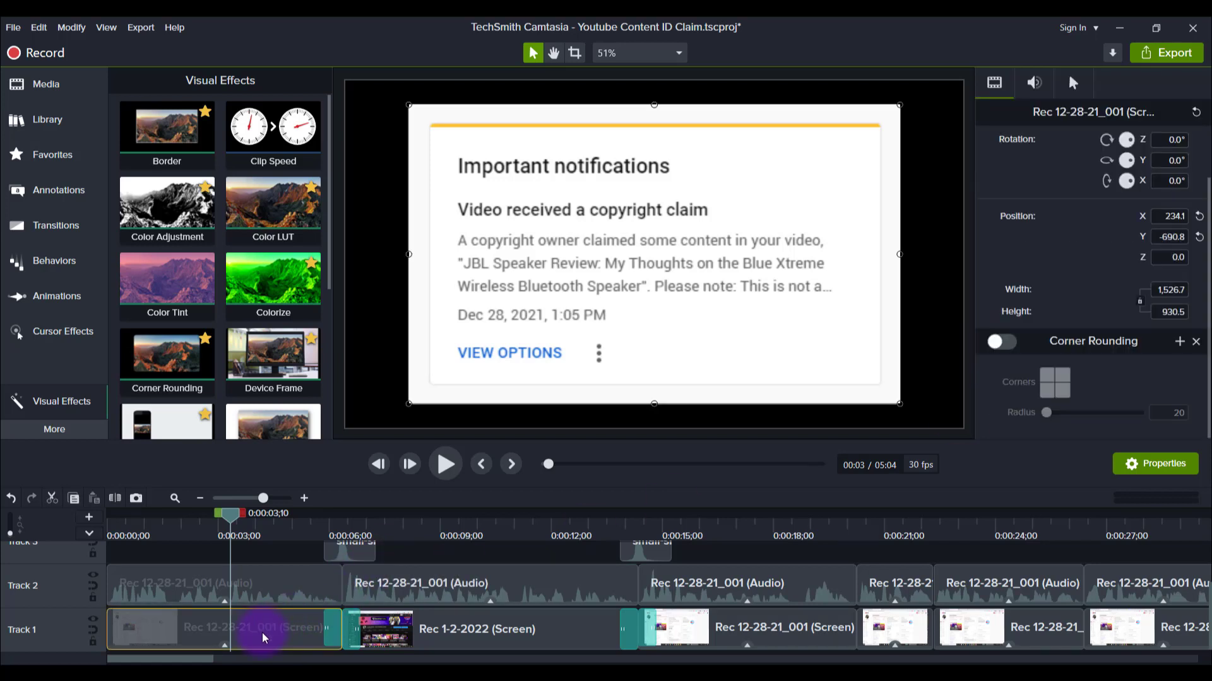
click(1002, 342)
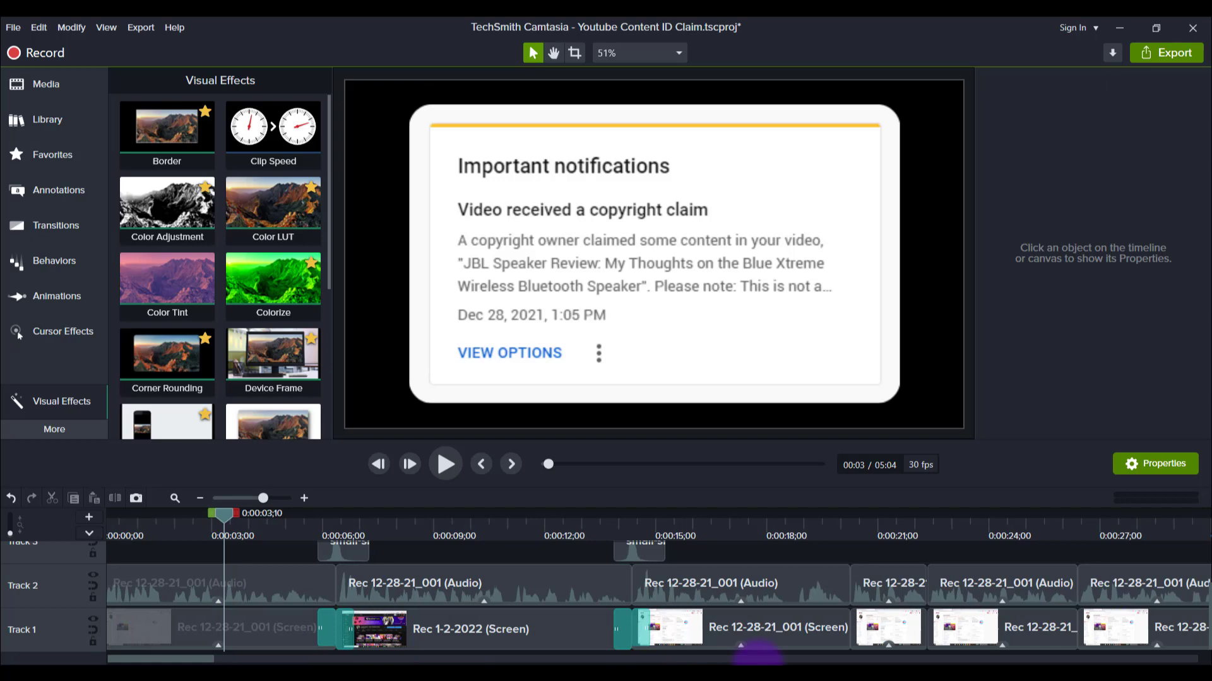
scroll(right, 3)
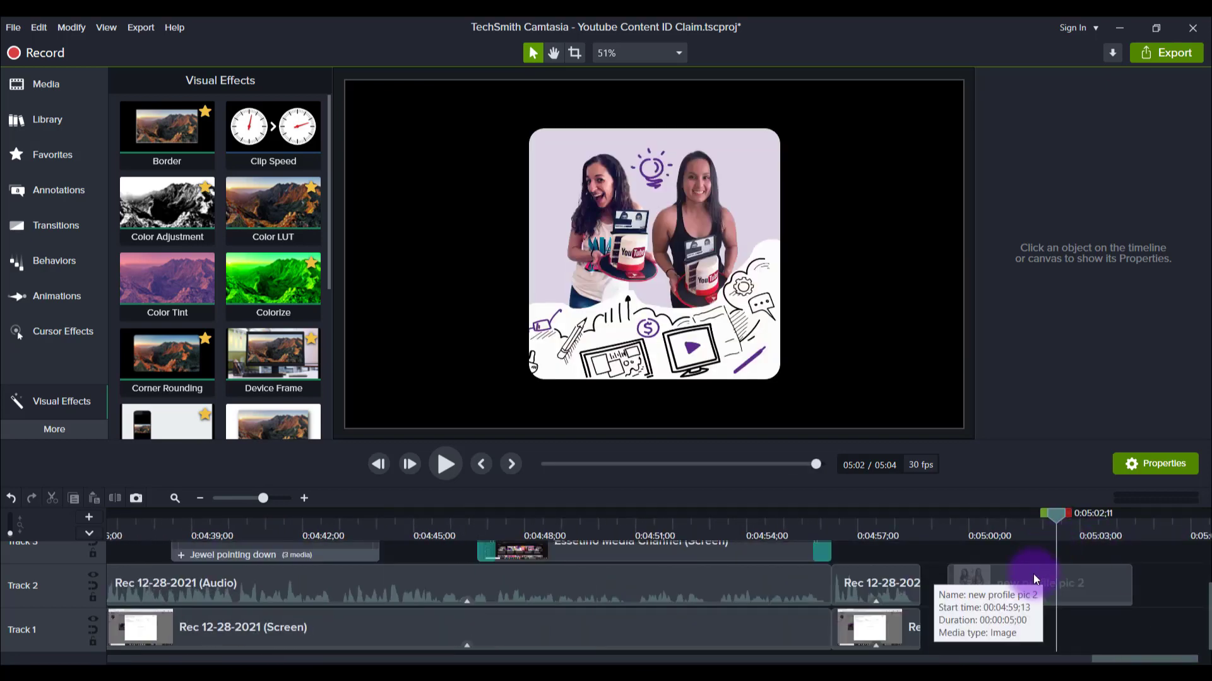
Toggle the profile photo's Corner Rounding off and on, leaving it rounded at radius 47.
click(1035, 583)
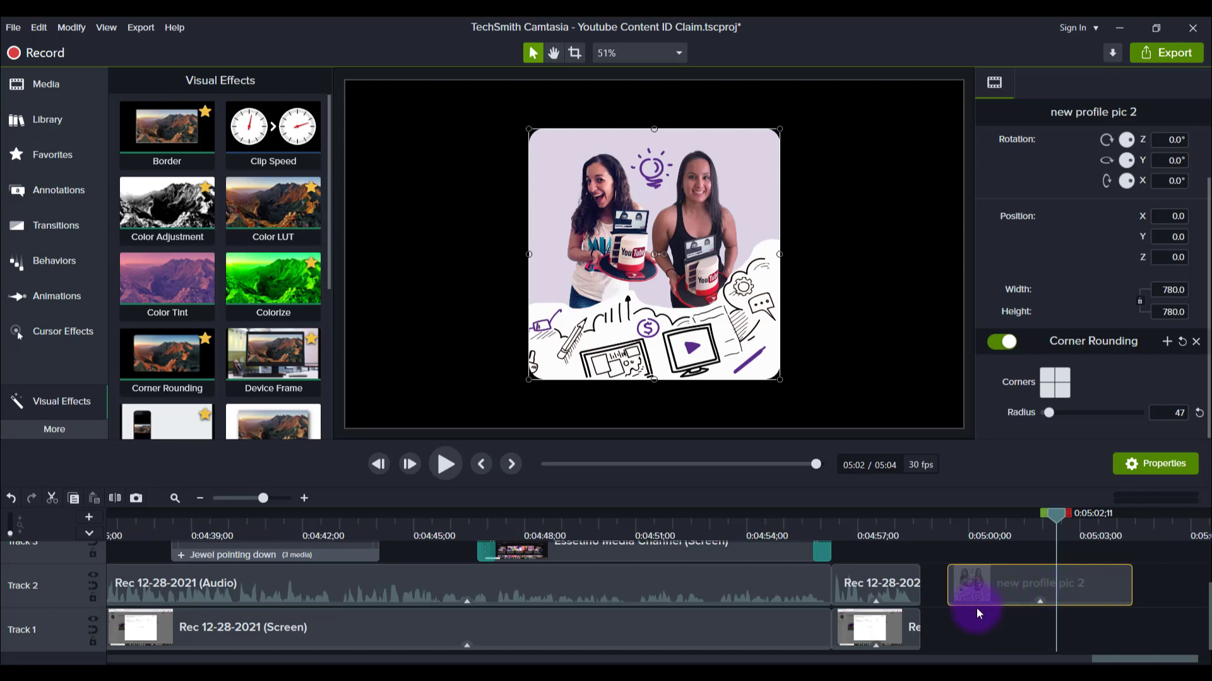
click(1002, 342)
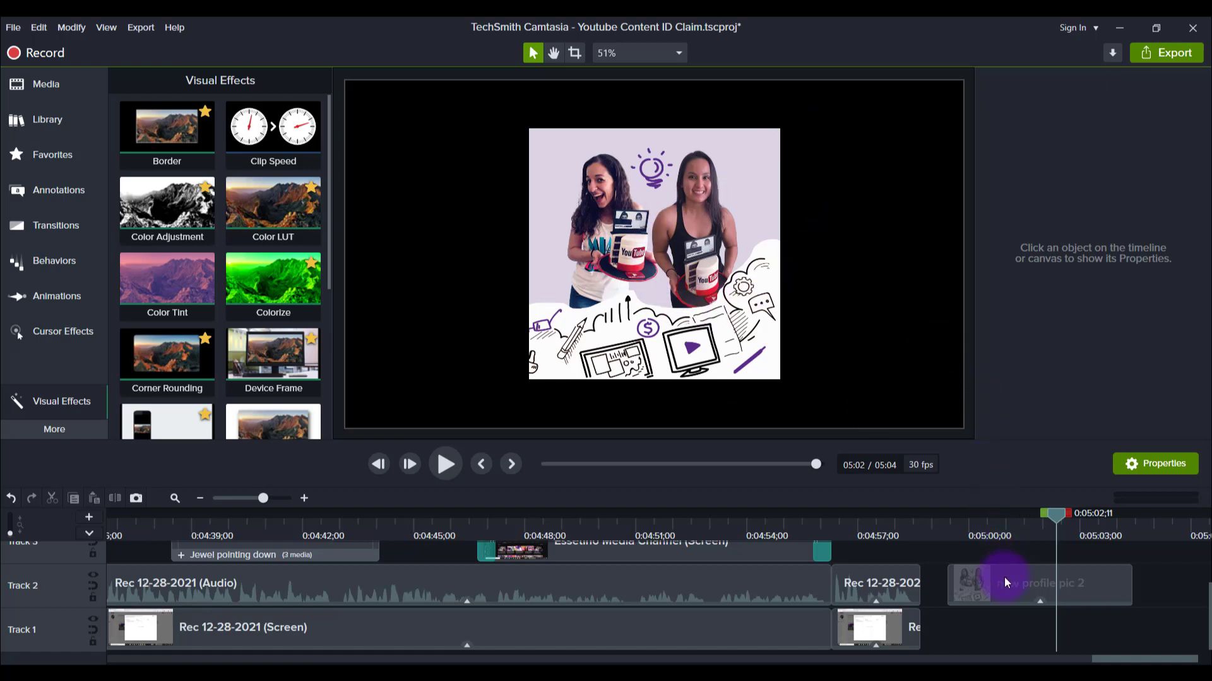
click(1006, 586)
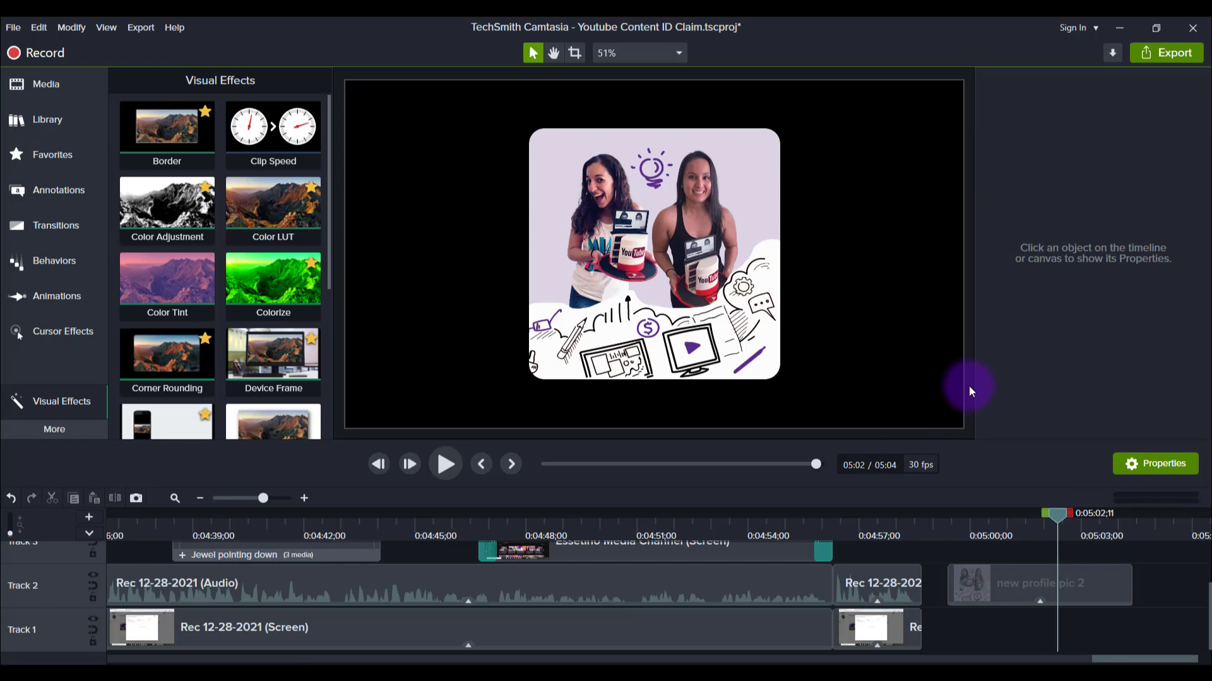
click(1040, 584)
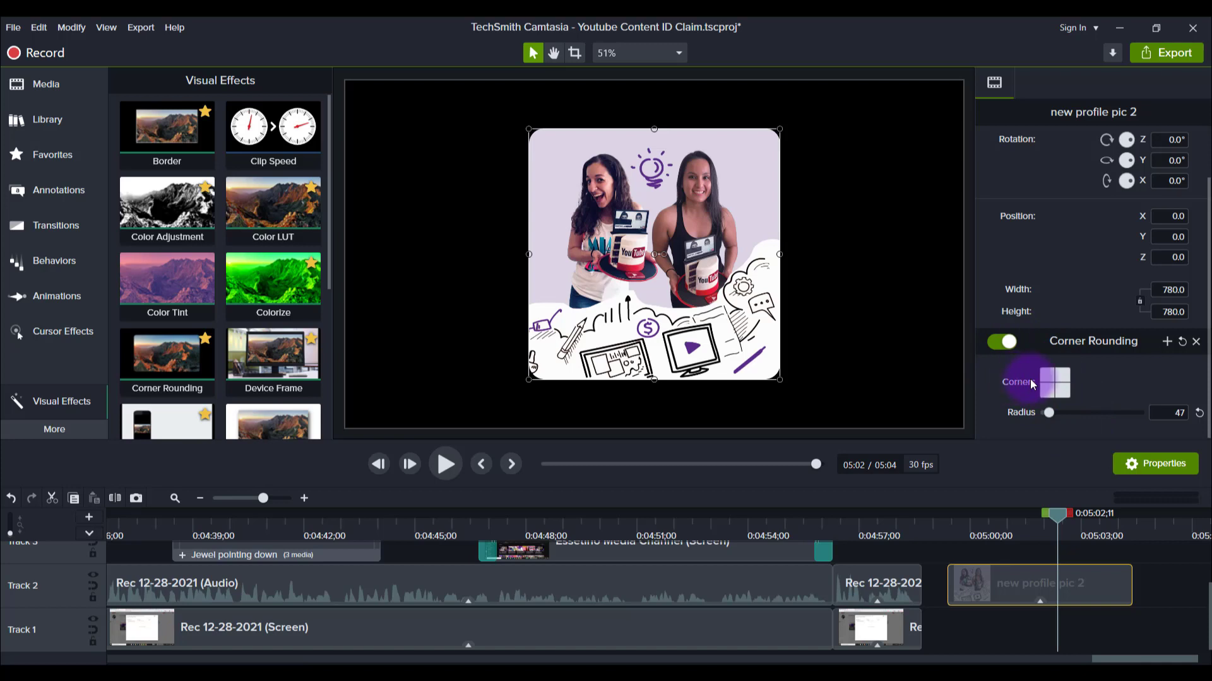
mouse_move(1033, 395)
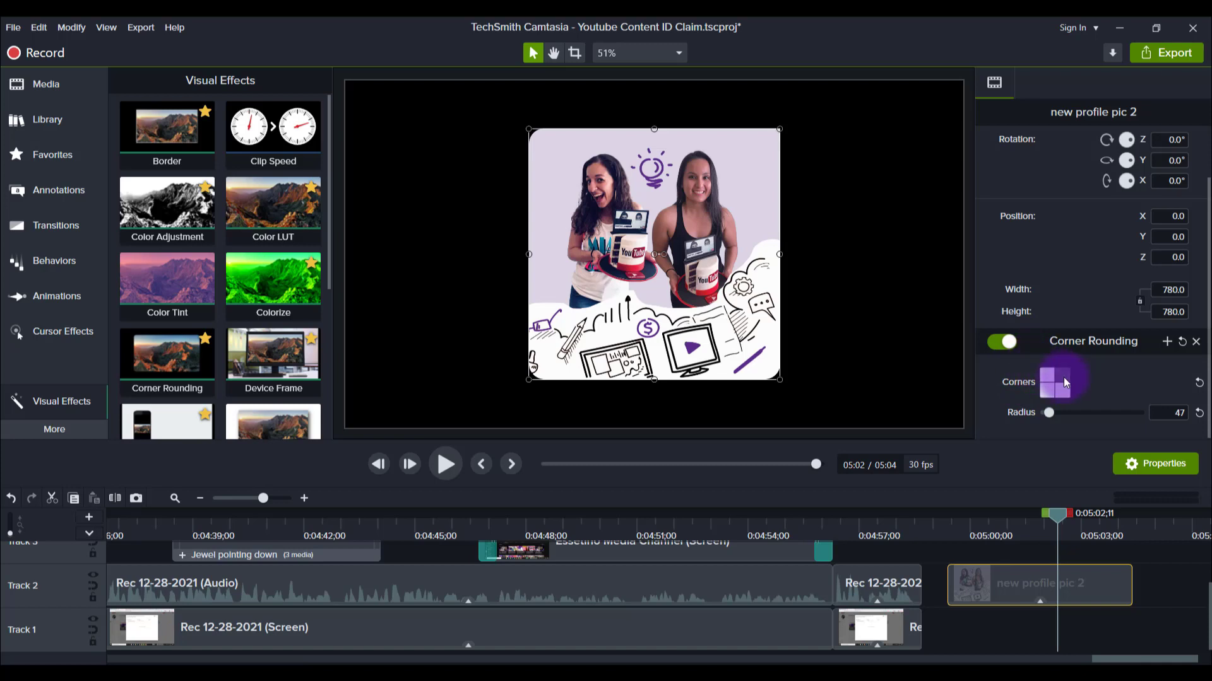
Preview the photo with only some corners rounded in the Corners picker, then reselect the clip.
click(727, 300)
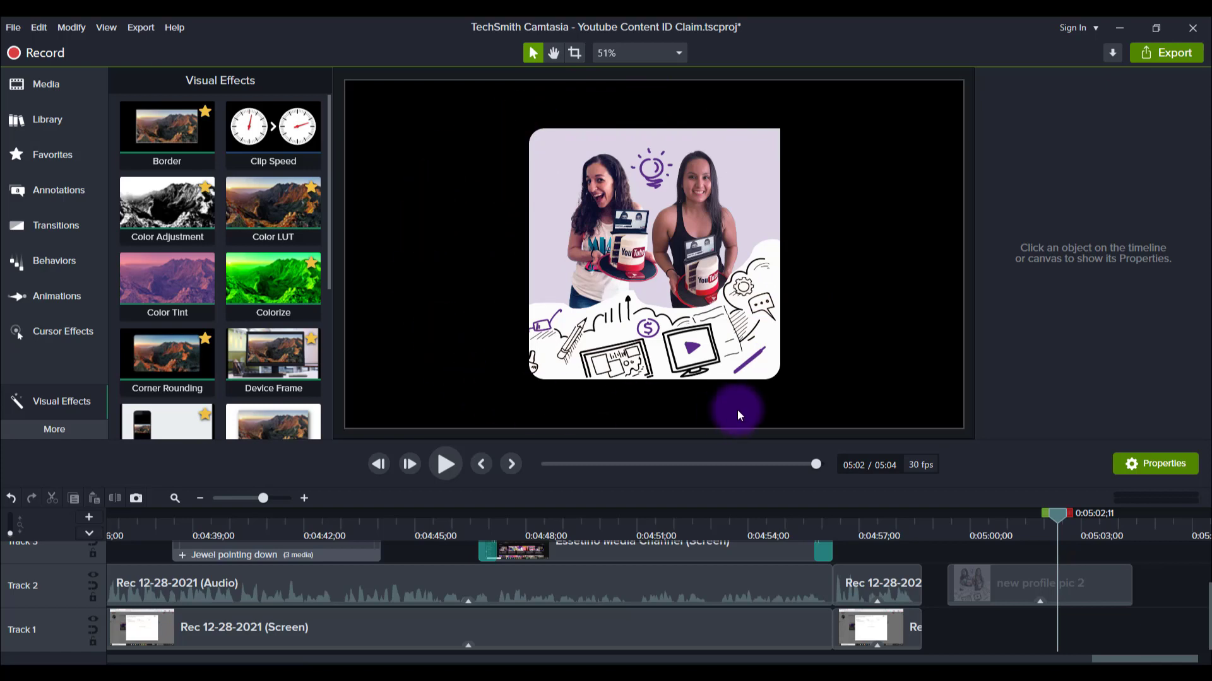
mouse_move(842, 371)
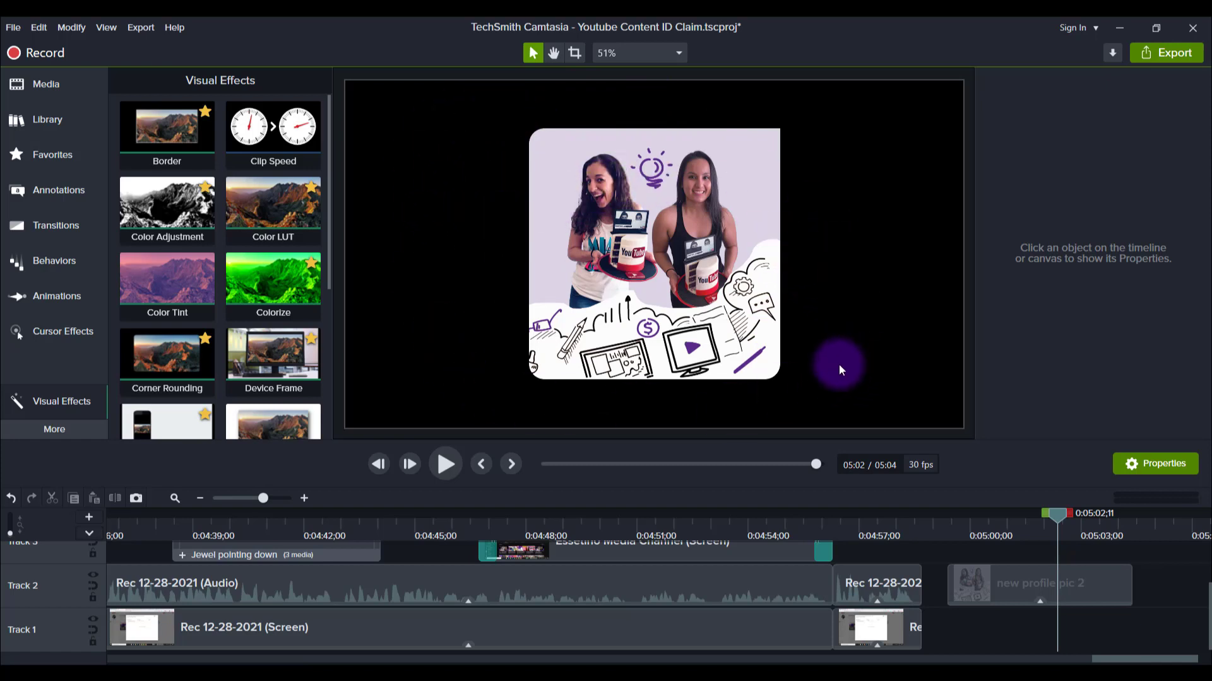
click(1038, 584)
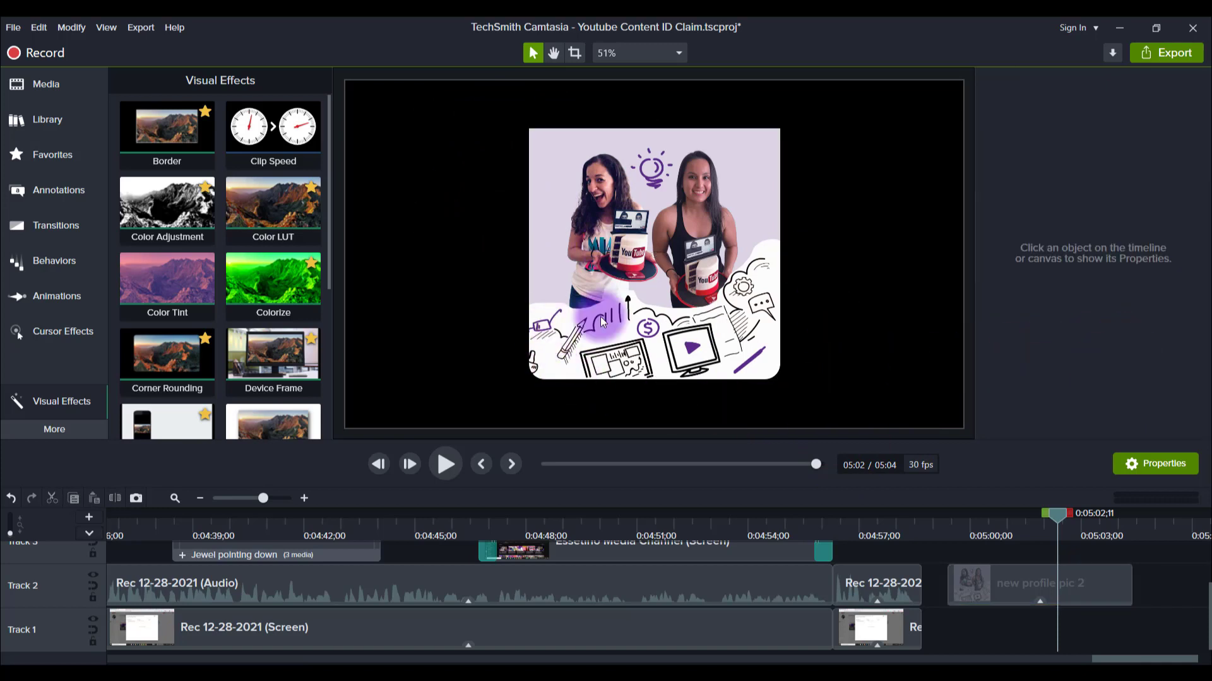
click(1038, 585)
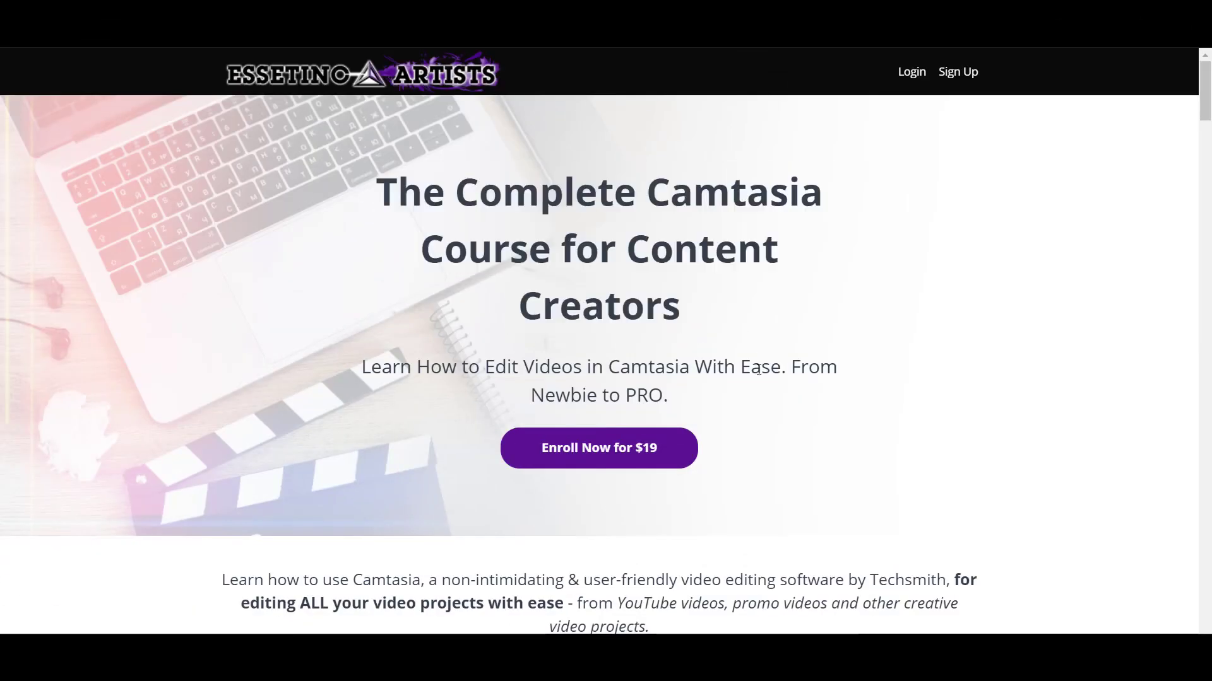
Scroll the Complete Camtasia Course page down to its Course Curriculum section.
scroll(down, 3)
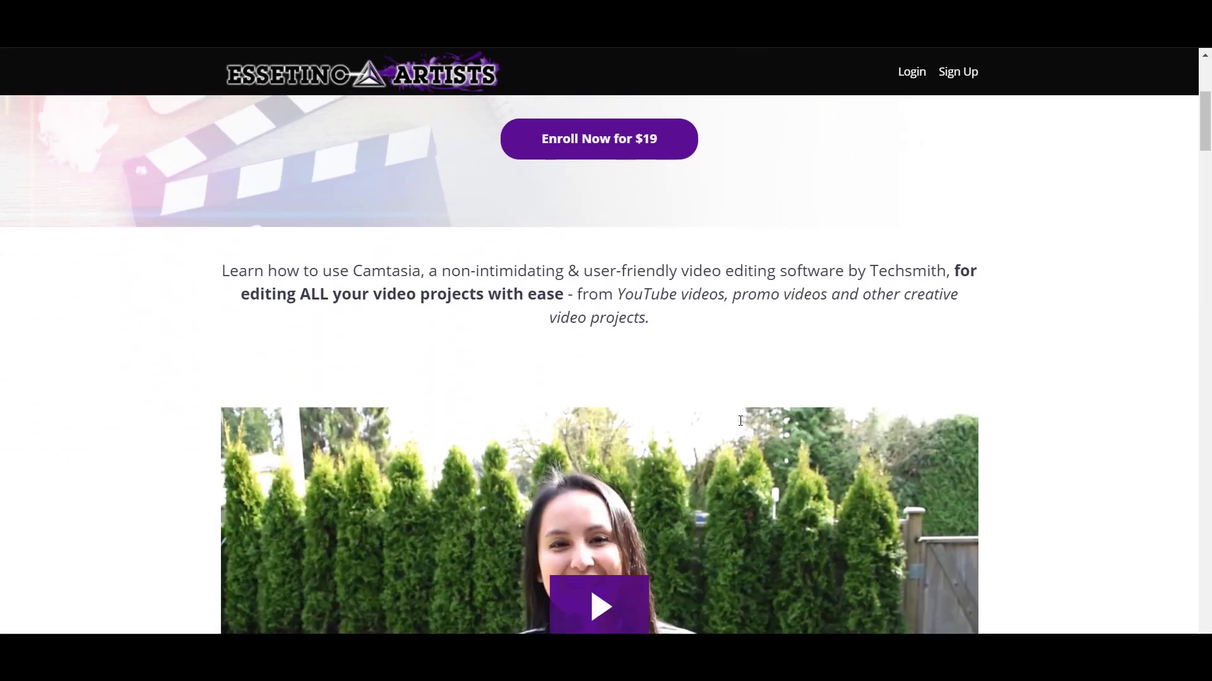
scroll(down, 3)
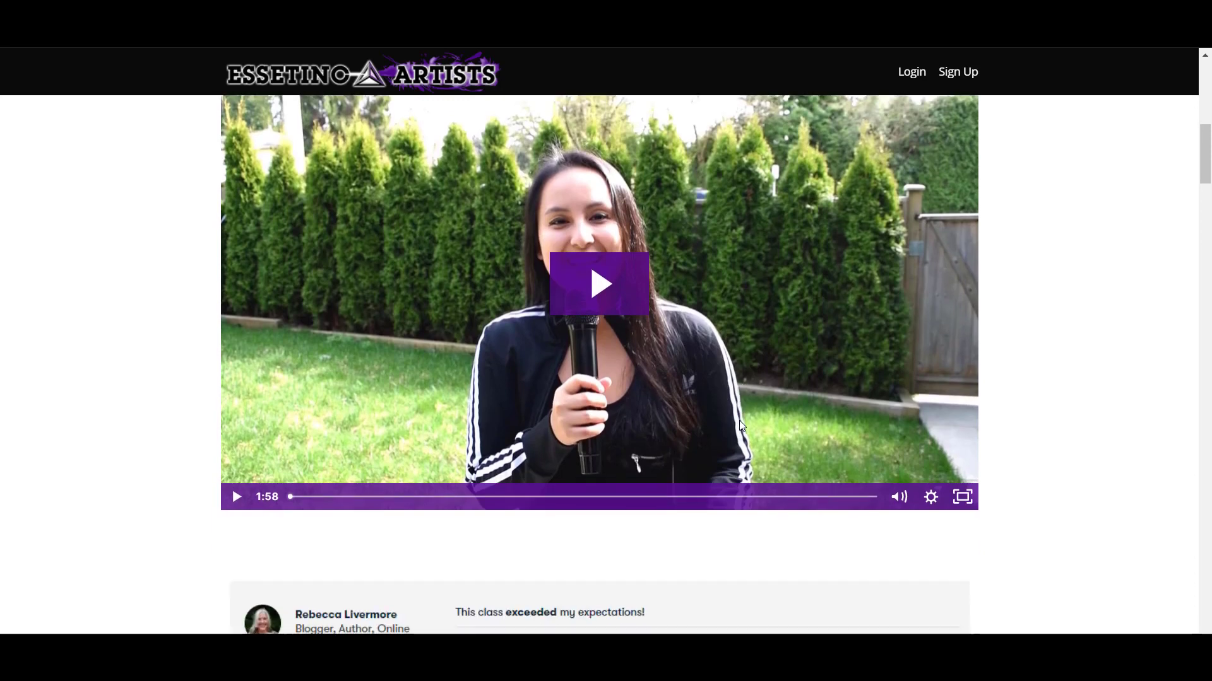
scroll(down, 3)
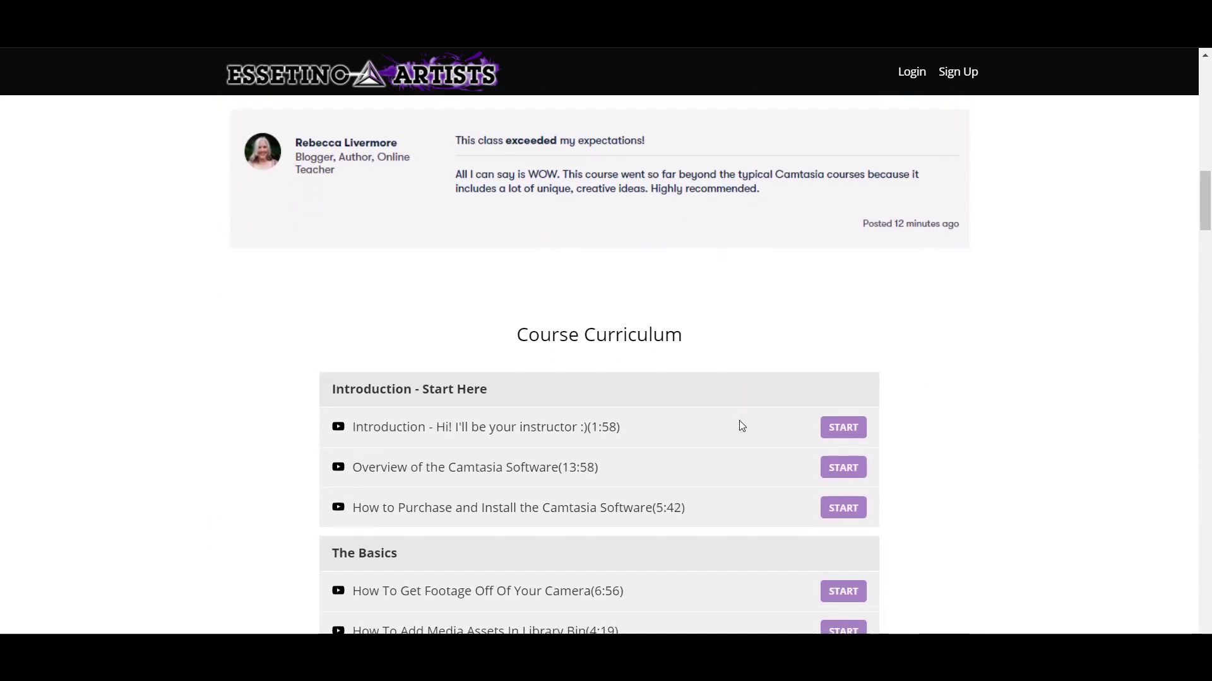